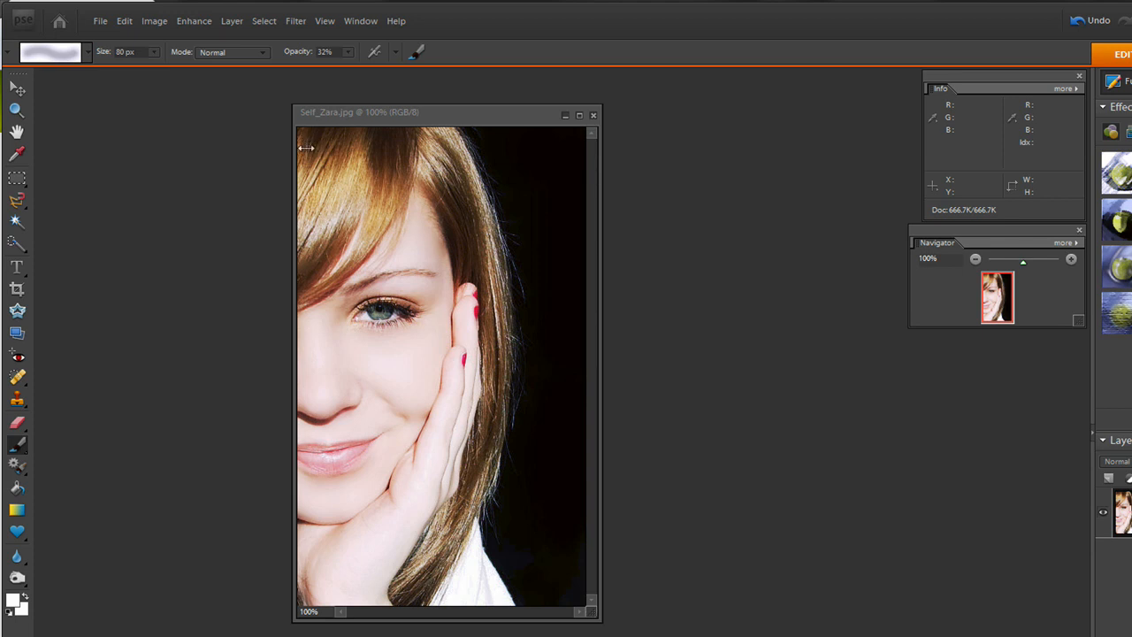
pyautogui.moveTo(336, 177)
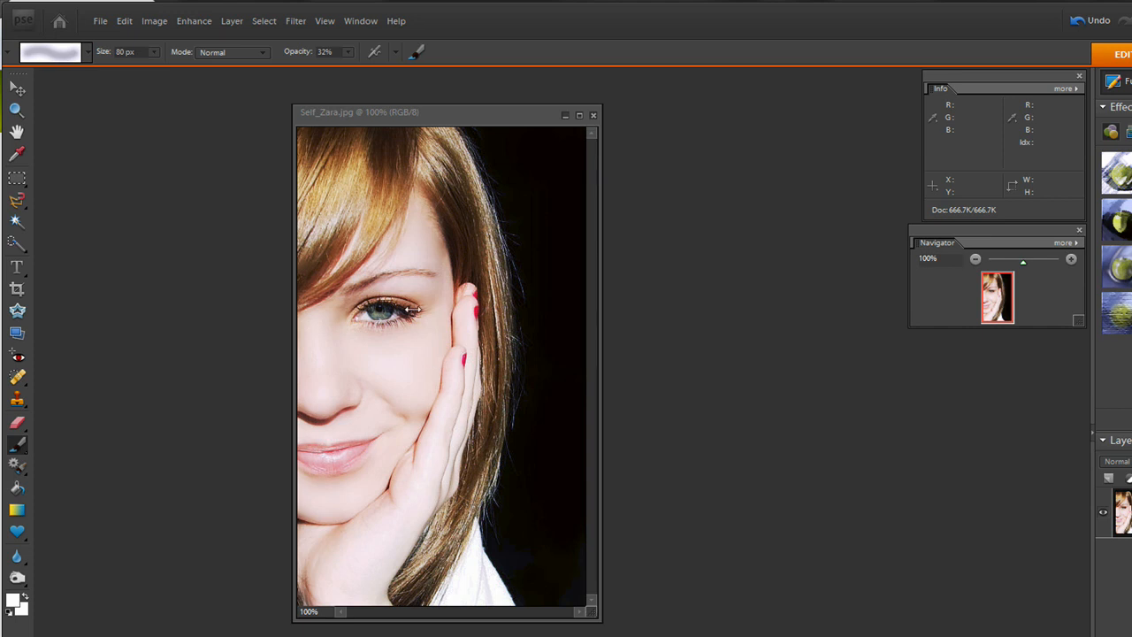
pyautogui.moveTo(350, 180)
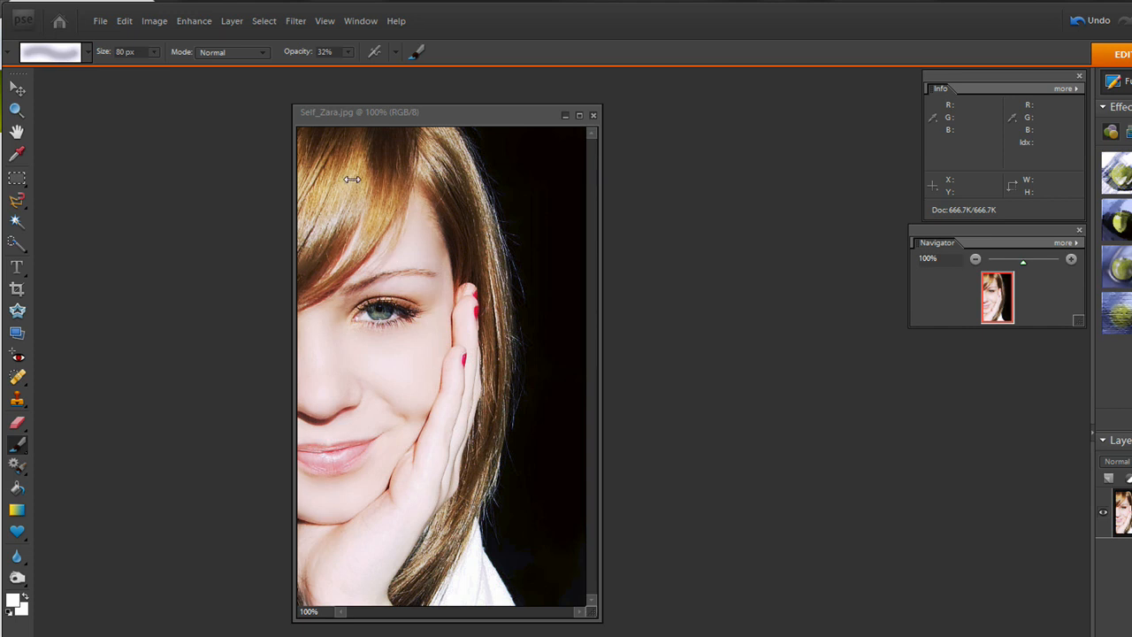
pyautogui.moveTo(332, 127)
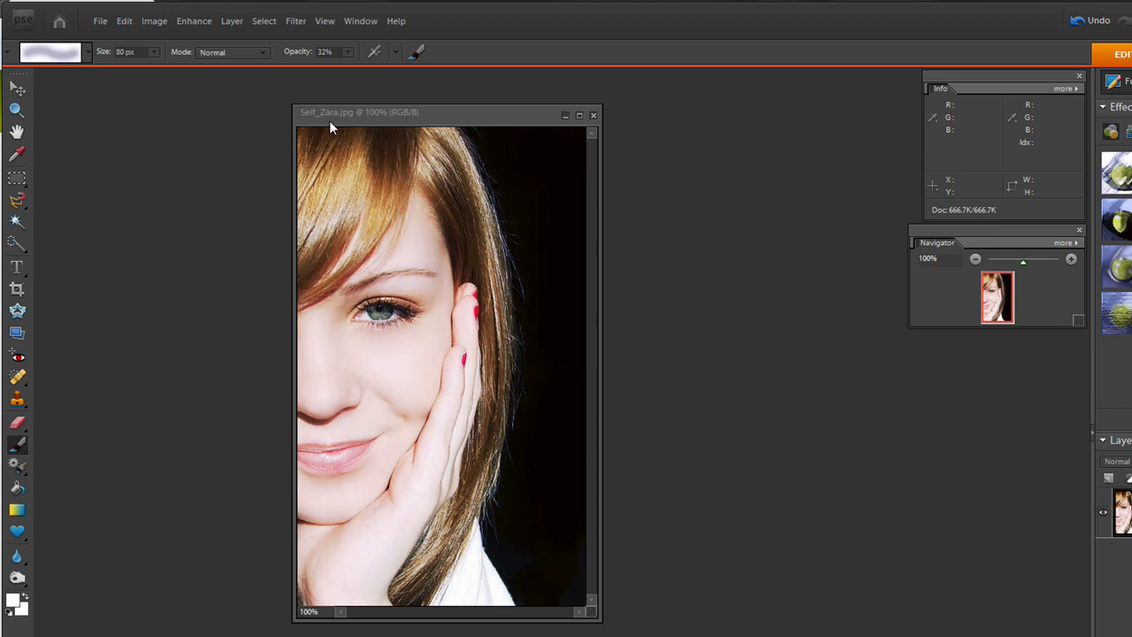
pyautogui.moveTo(339, 176)
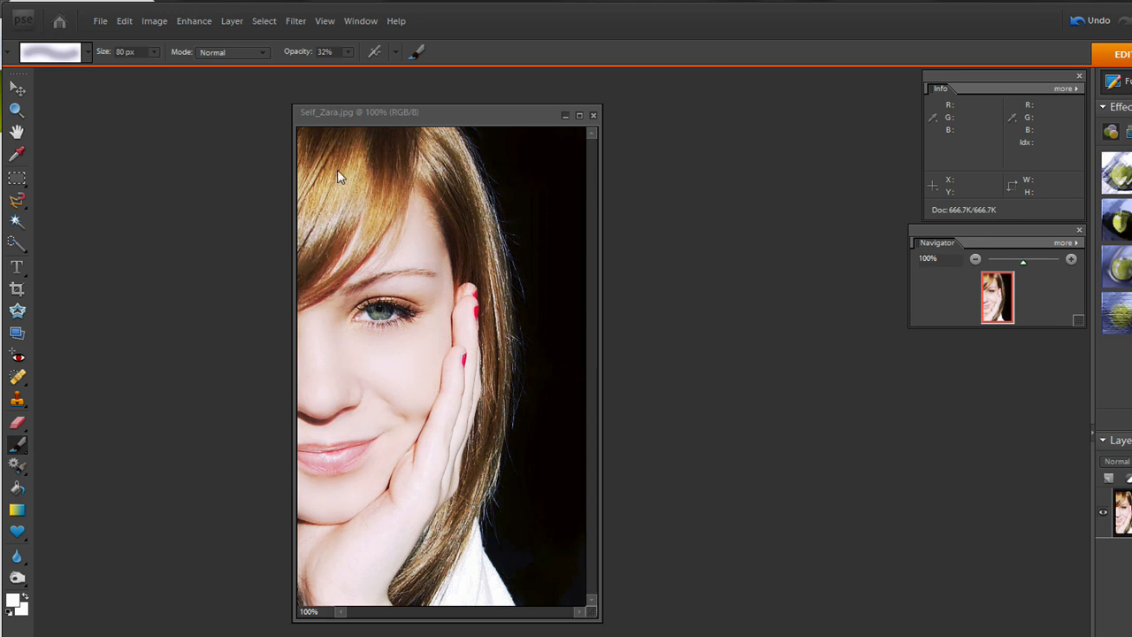
pyautogui.moveTo(487, 272)
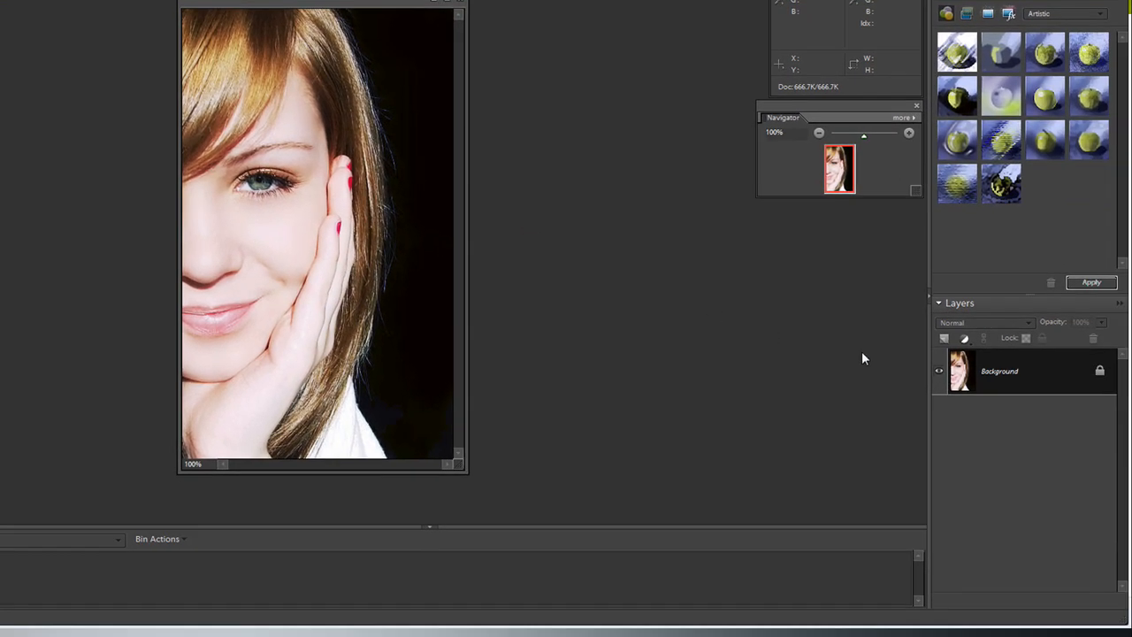
pyautogui.moveTo(1100, 372)
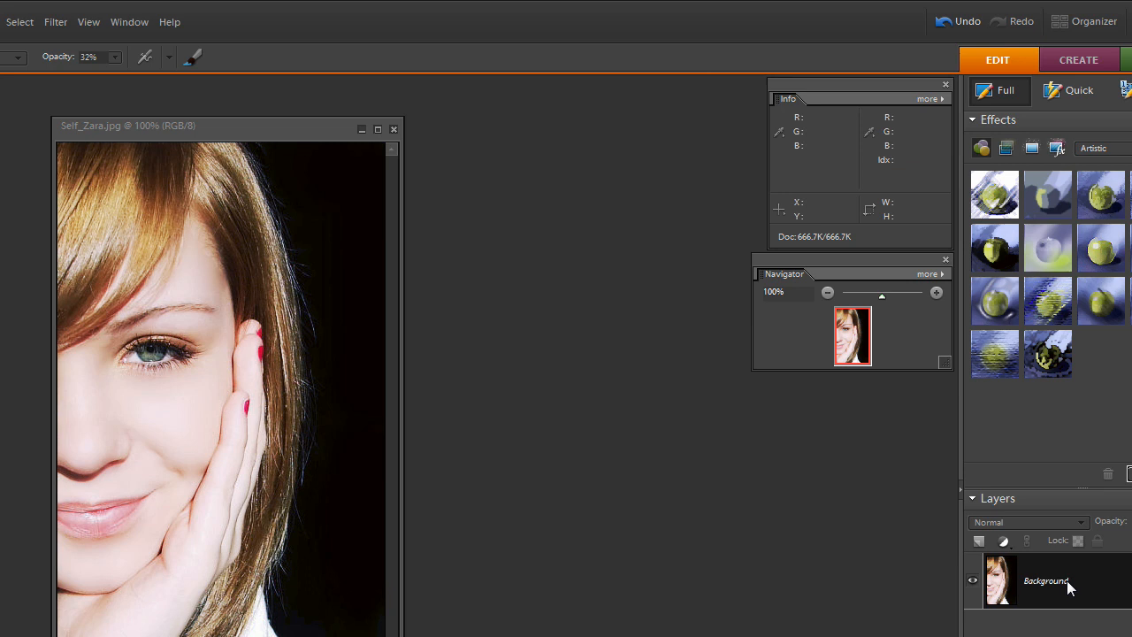
pyautogui.moveTo(1053, 590)
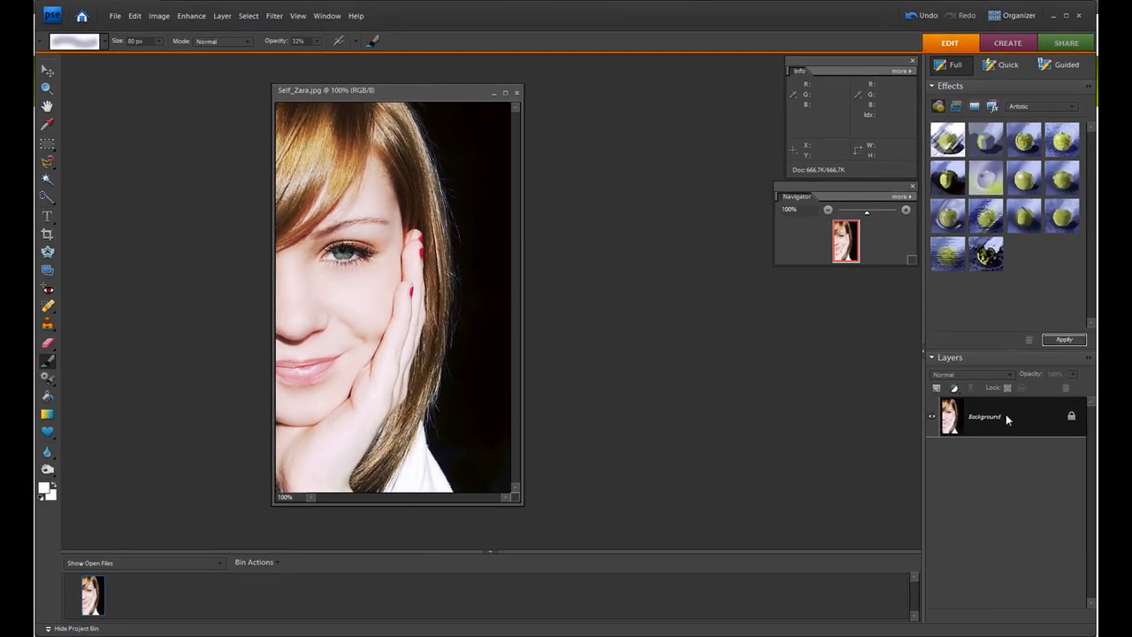
pyautogui.moveTo(1005, 419)
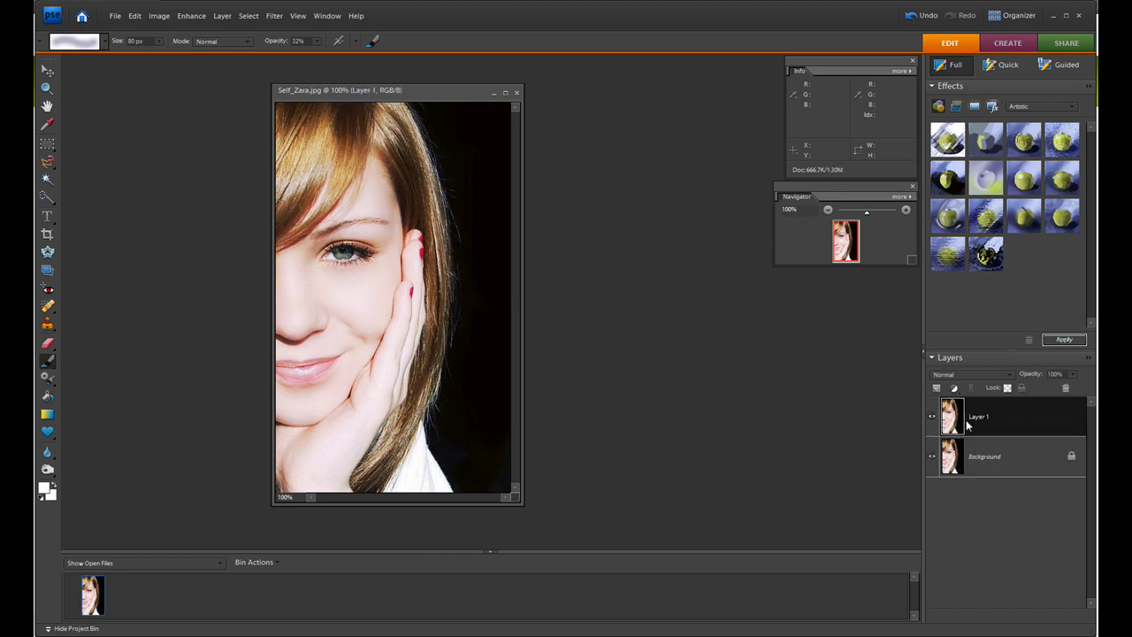
pyautogui.moveTo(954, 417)
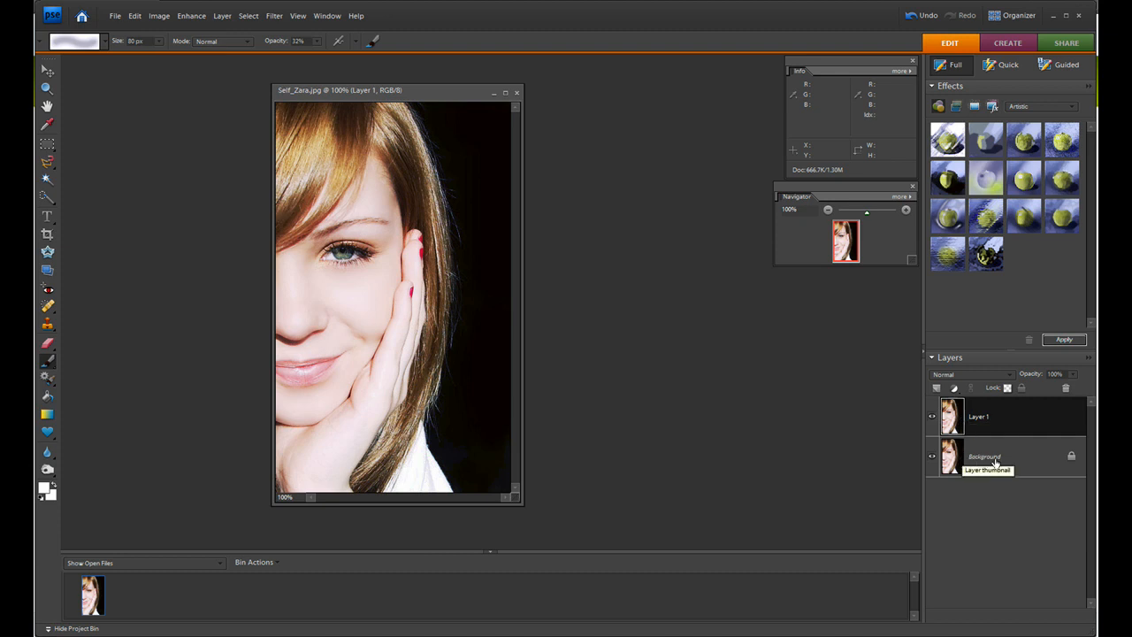
pyautogui.moveTo(856, 403)
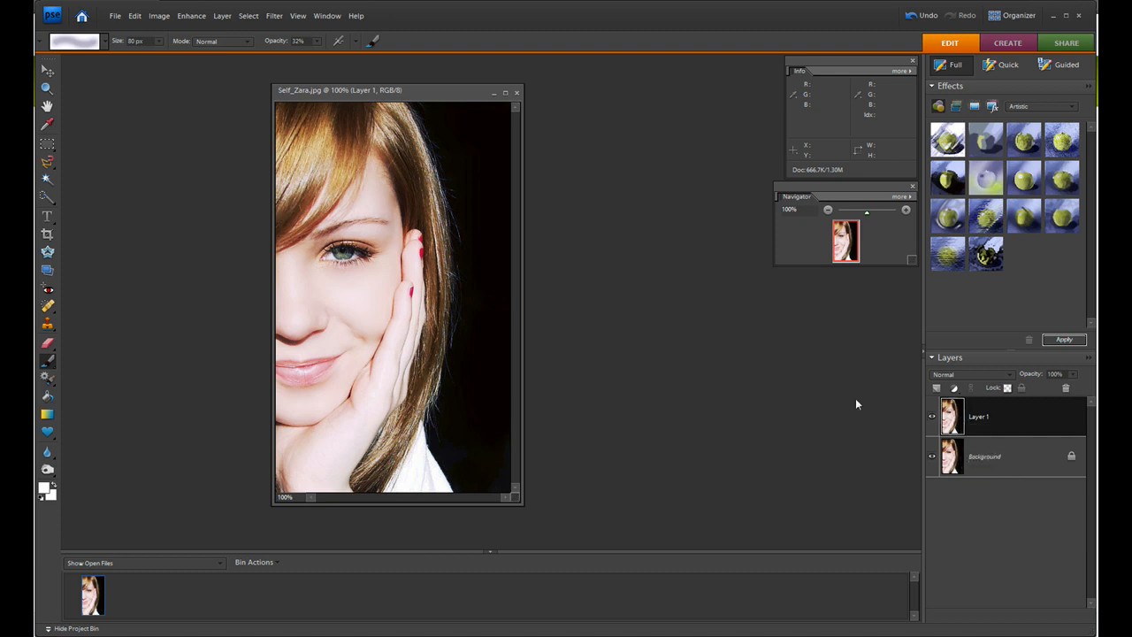
pyautogui.moveTo(322, 285)
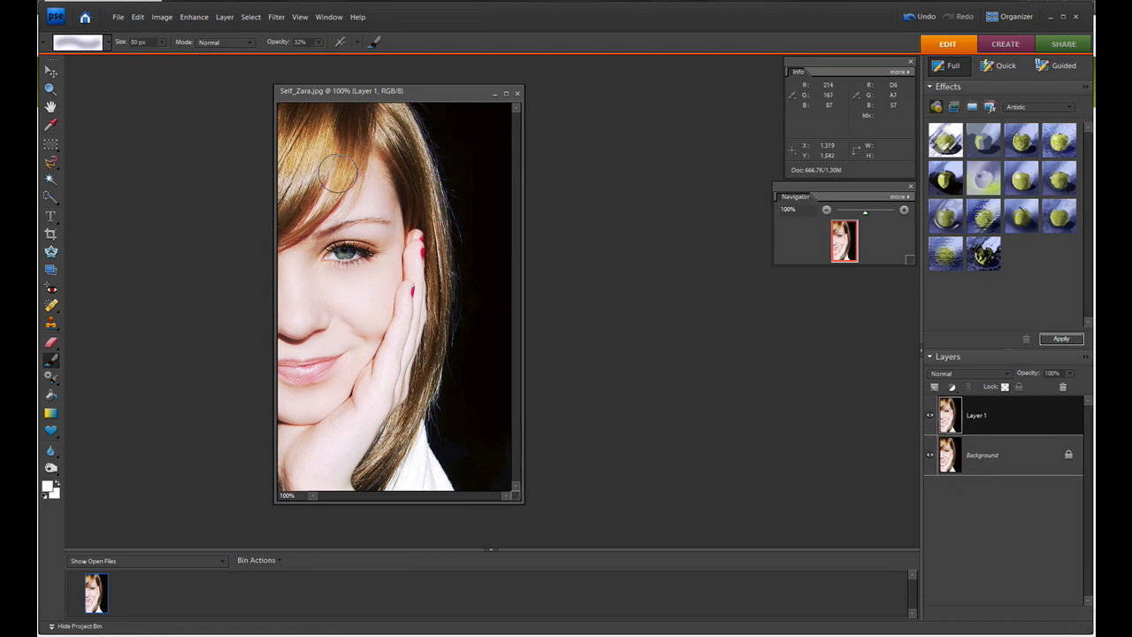
# Convert Layer 1 to black and white using the Portraits style
pyautogui.click(195, 16)
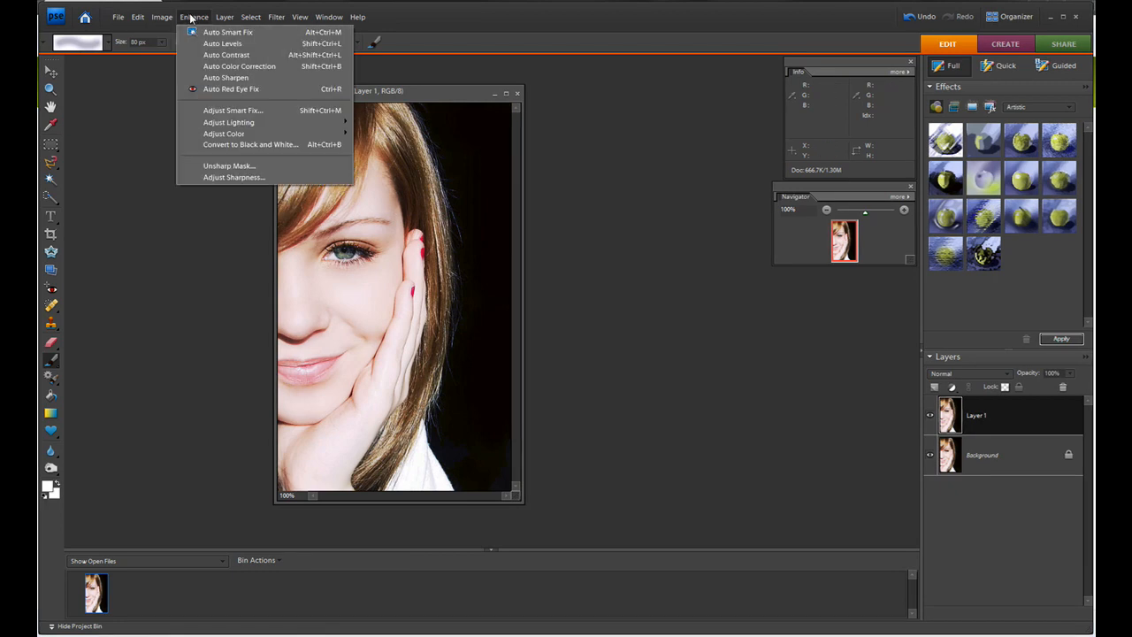
pyautogui.click(251, 145)
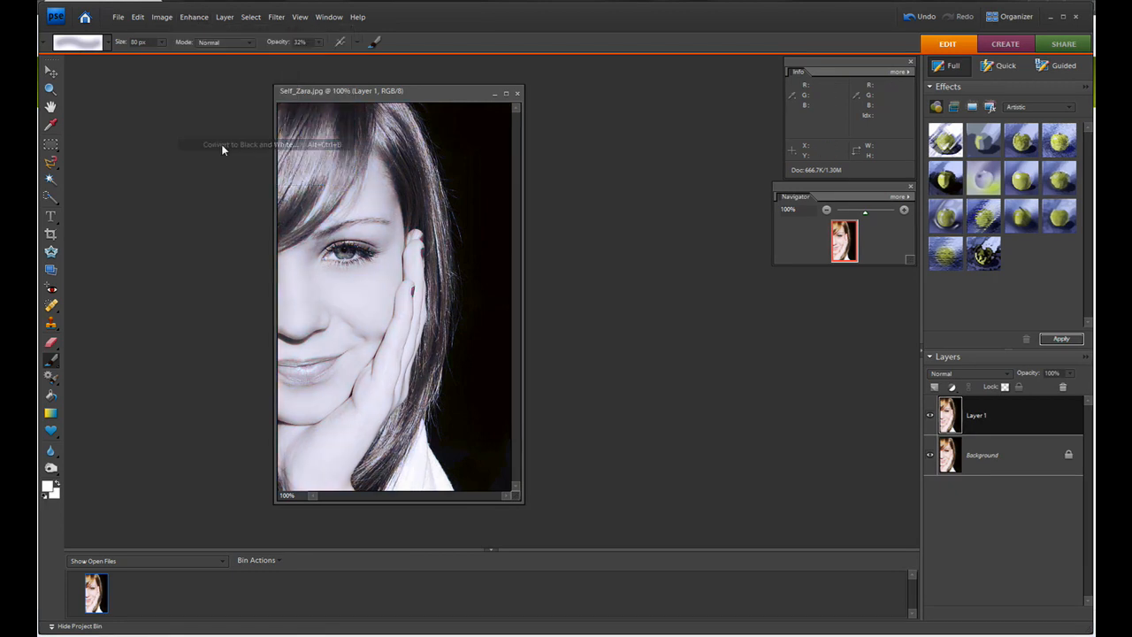
pyautogui.click(251, 145)
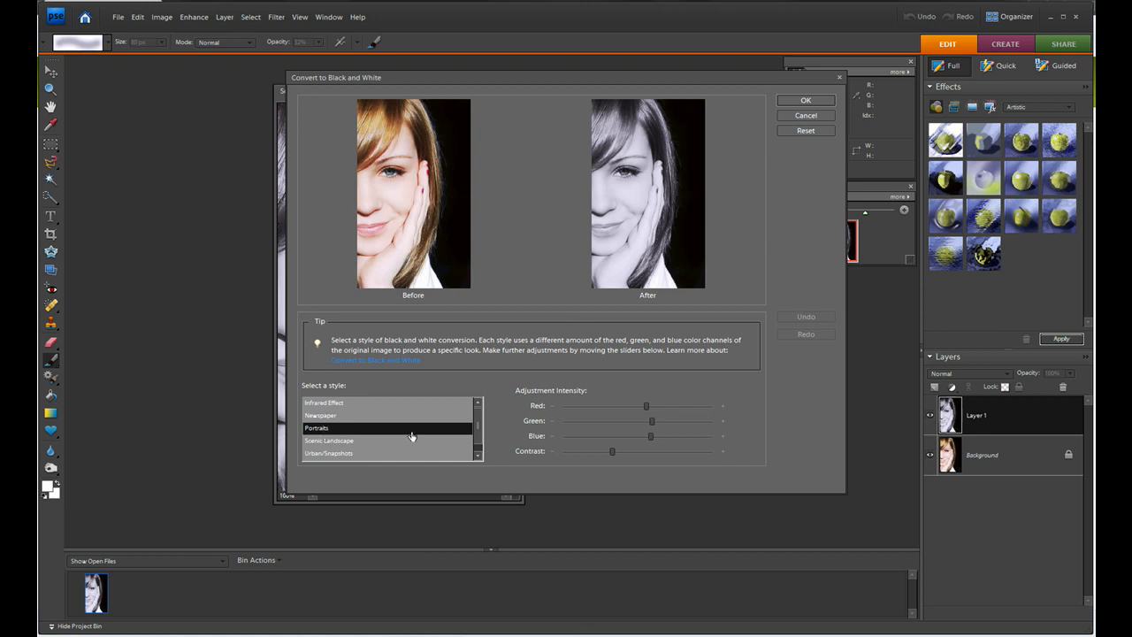
pyautogui.moveTo(564, 352)
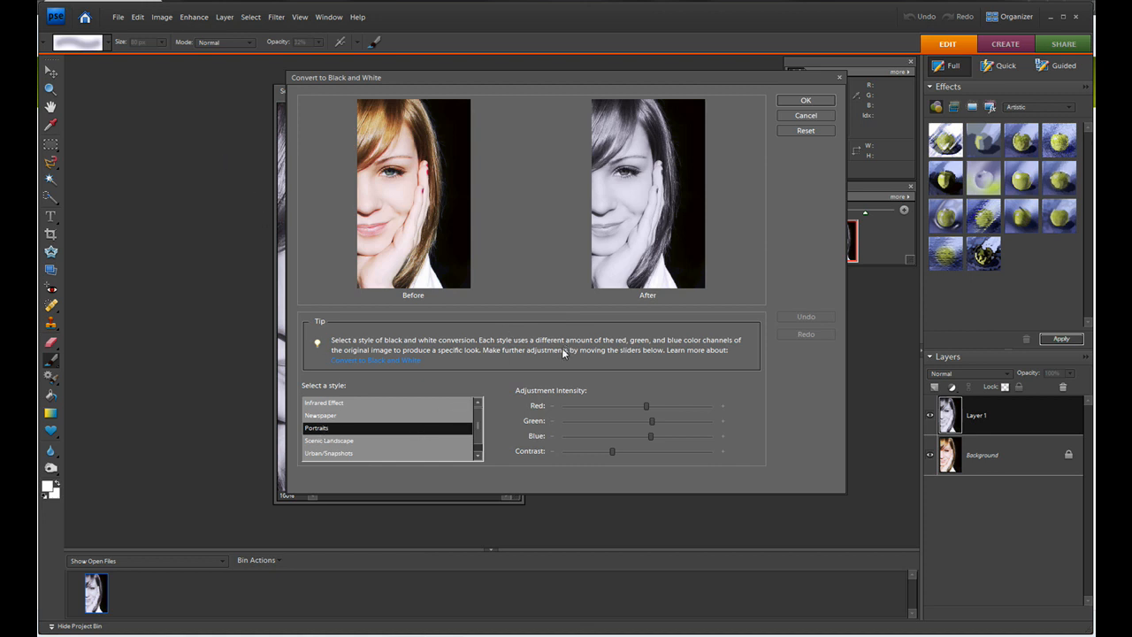
pyautogui.moveTo(764, 187)
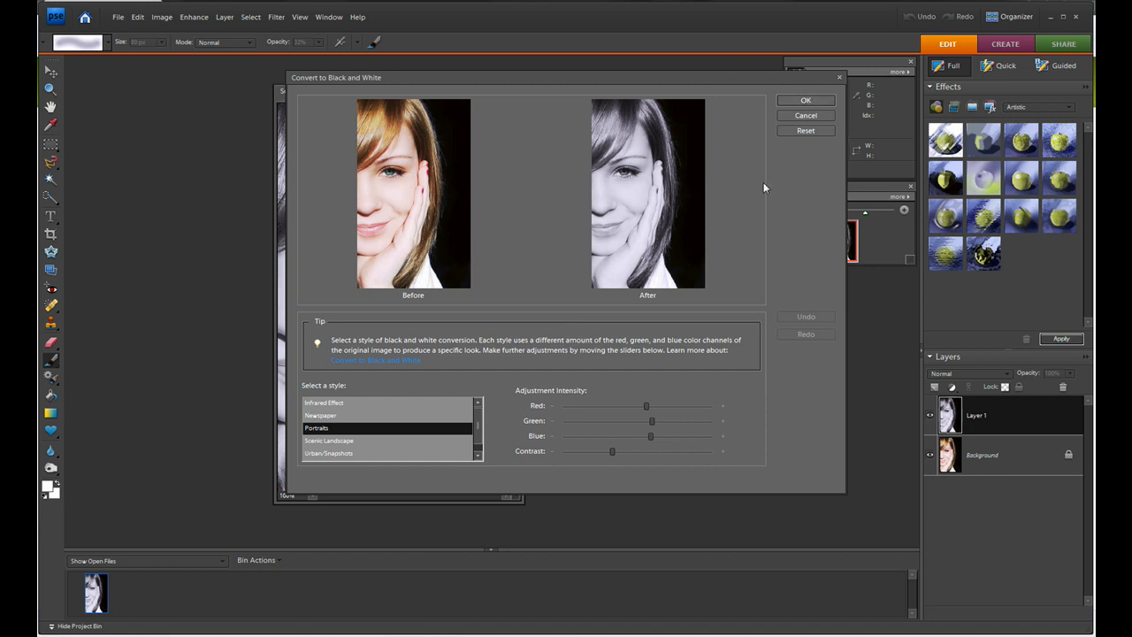
pyautogui.moveTo(647, 237)
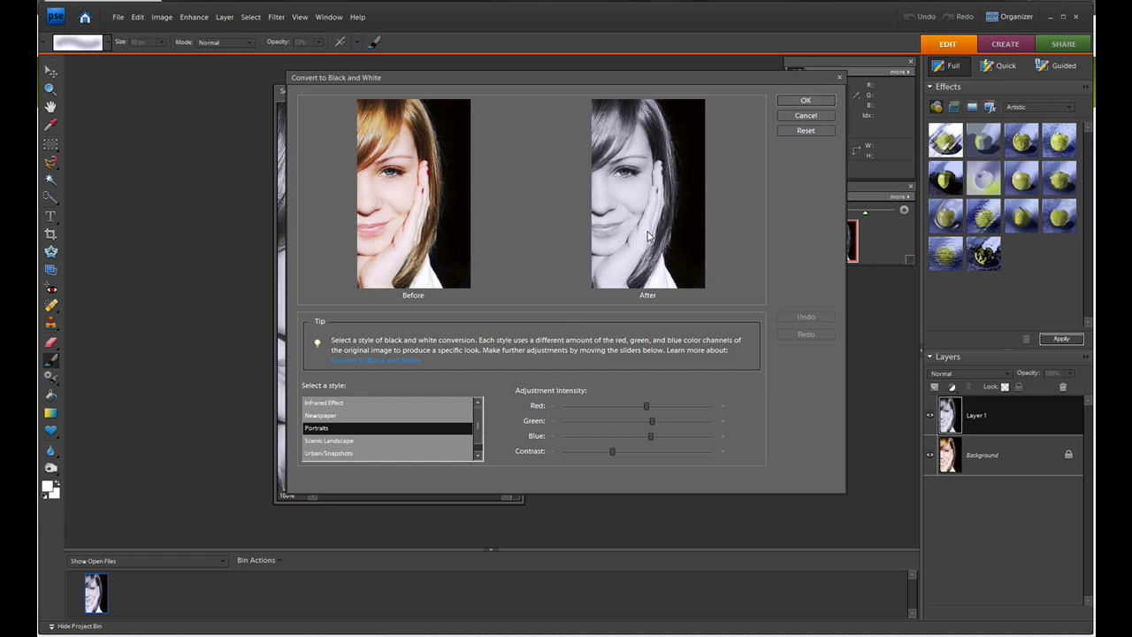
pyautogui.moveTo(626, 193)
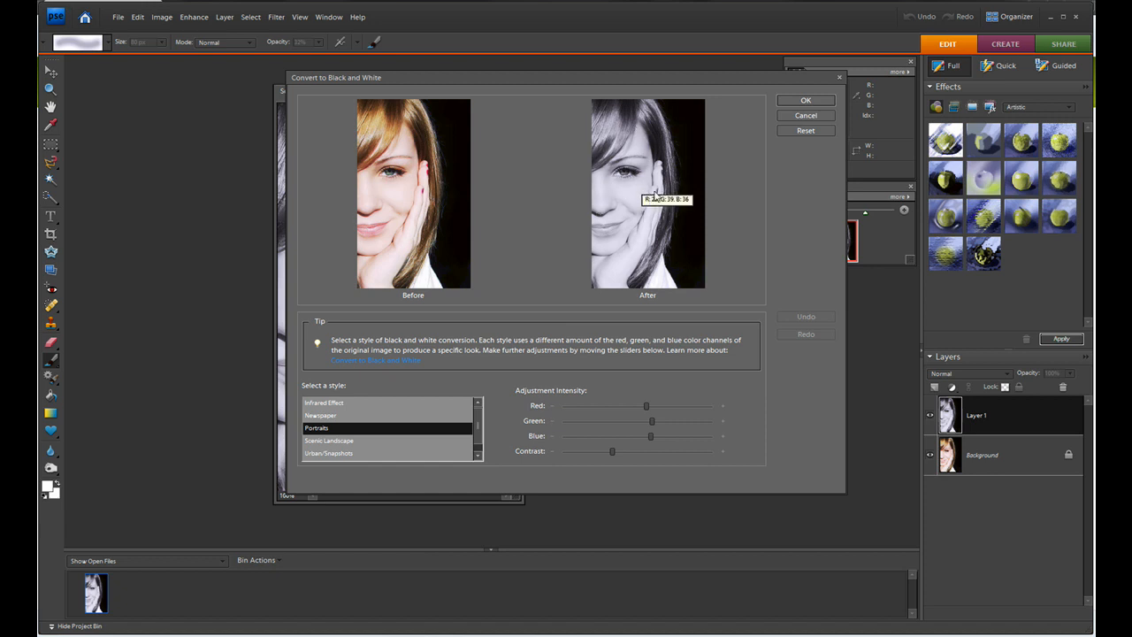
pyautogui.moveTo(665, 152)
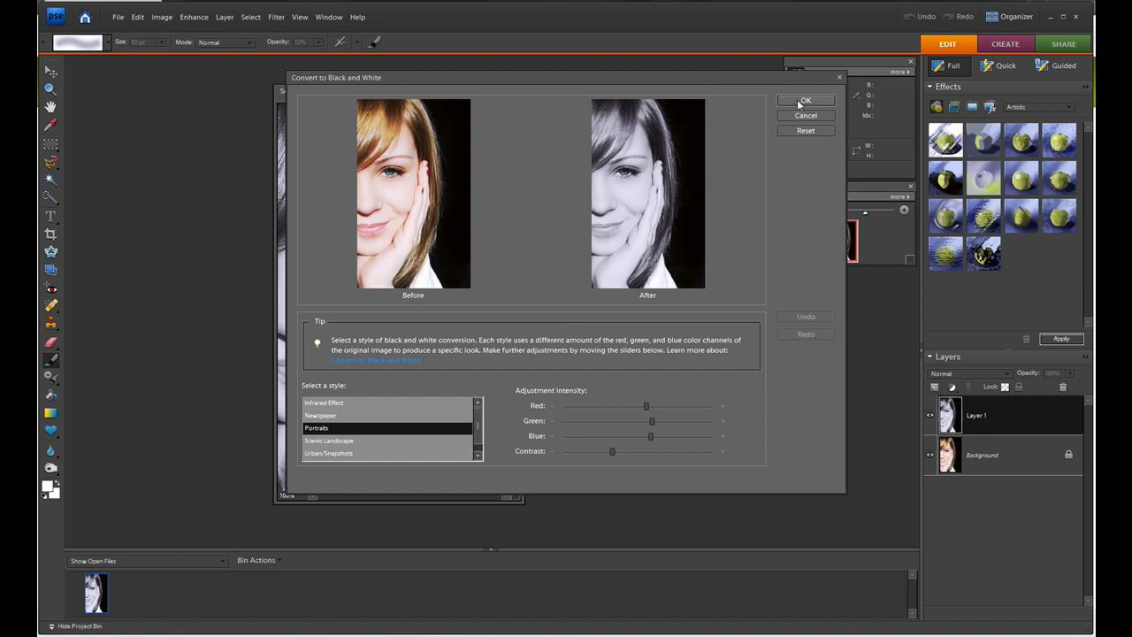
pyautogui.moveTo(805, 106)
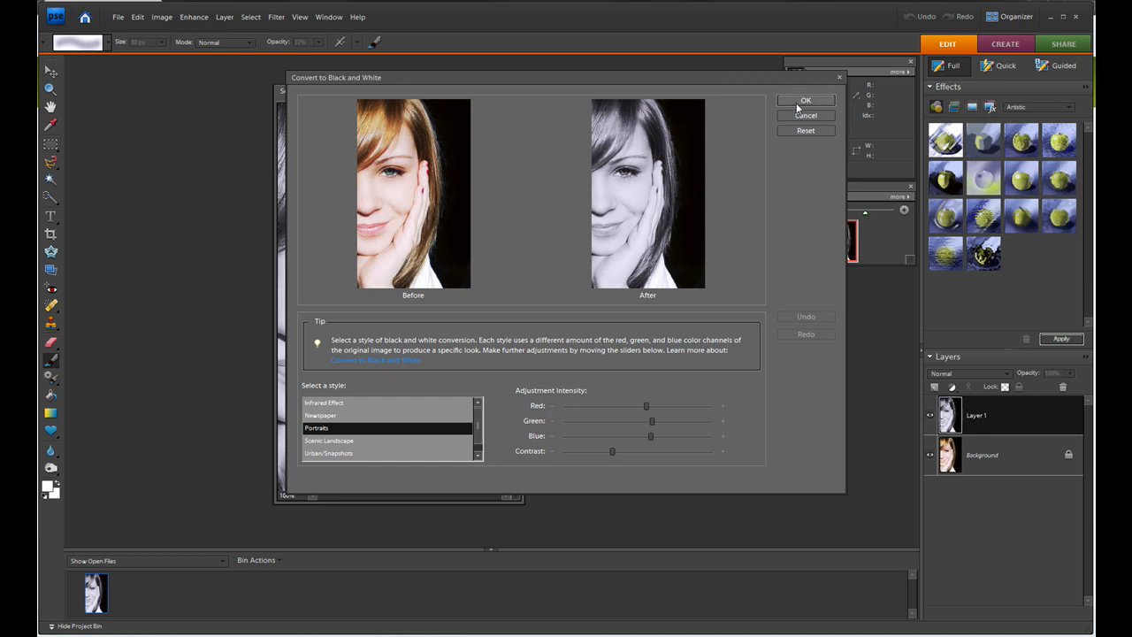
pyautogui.click(805, 99)
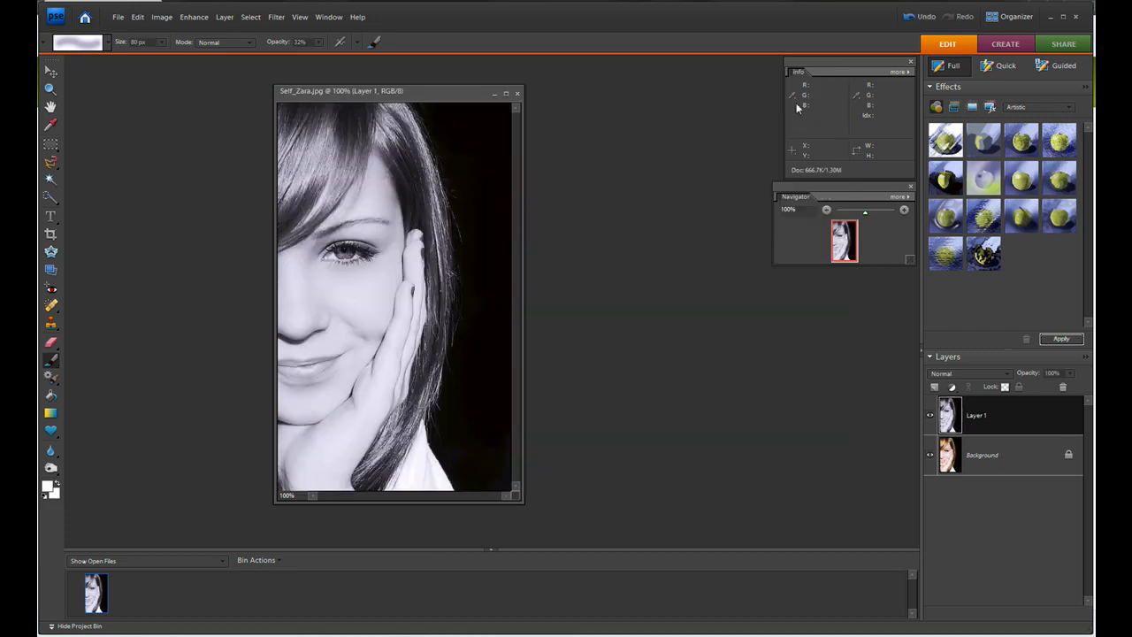
pyautogui.moveTo(357, 254)
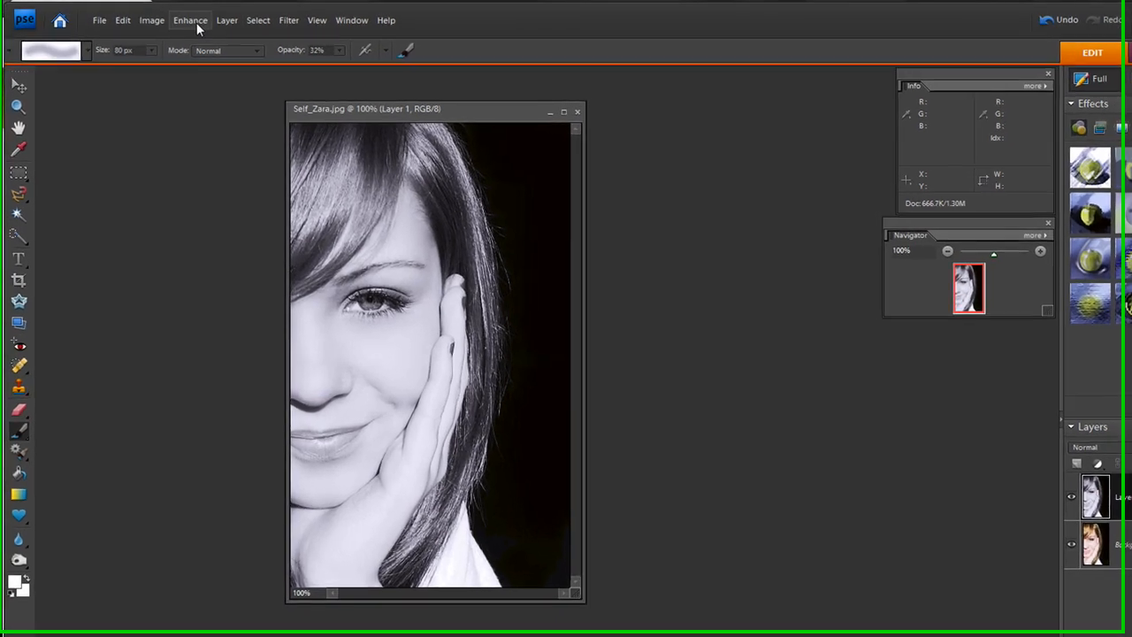
# Boost Layer 1's contrast with Levels, dragging the black input slider to 32 and white to 224
pyautogui.click(191, 19)
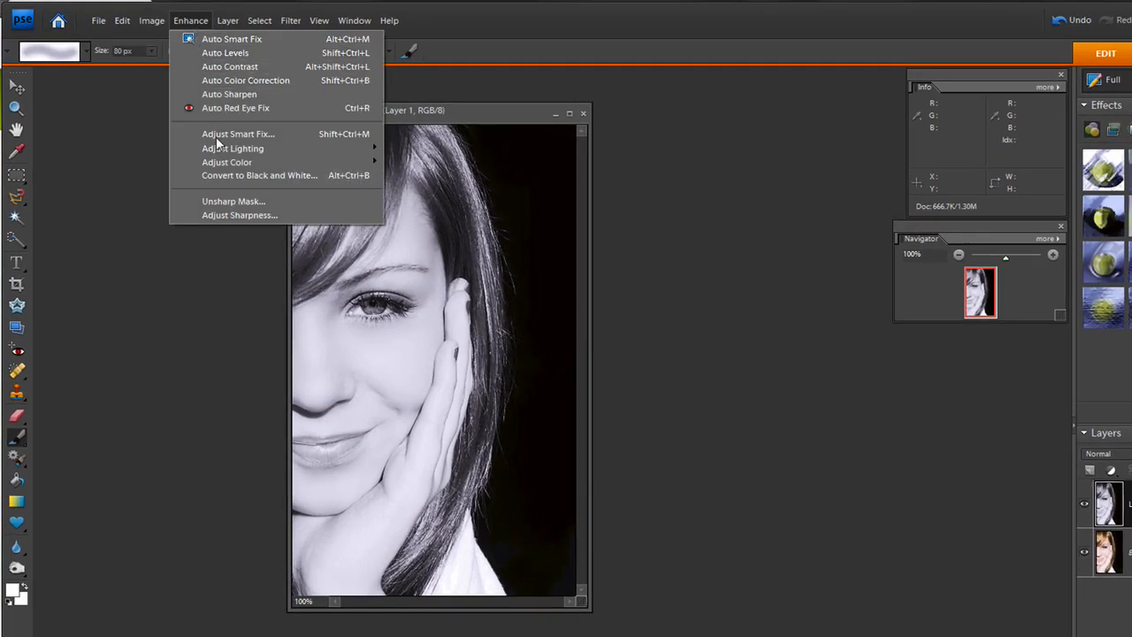
pyautogui.moveTo(233, 149)
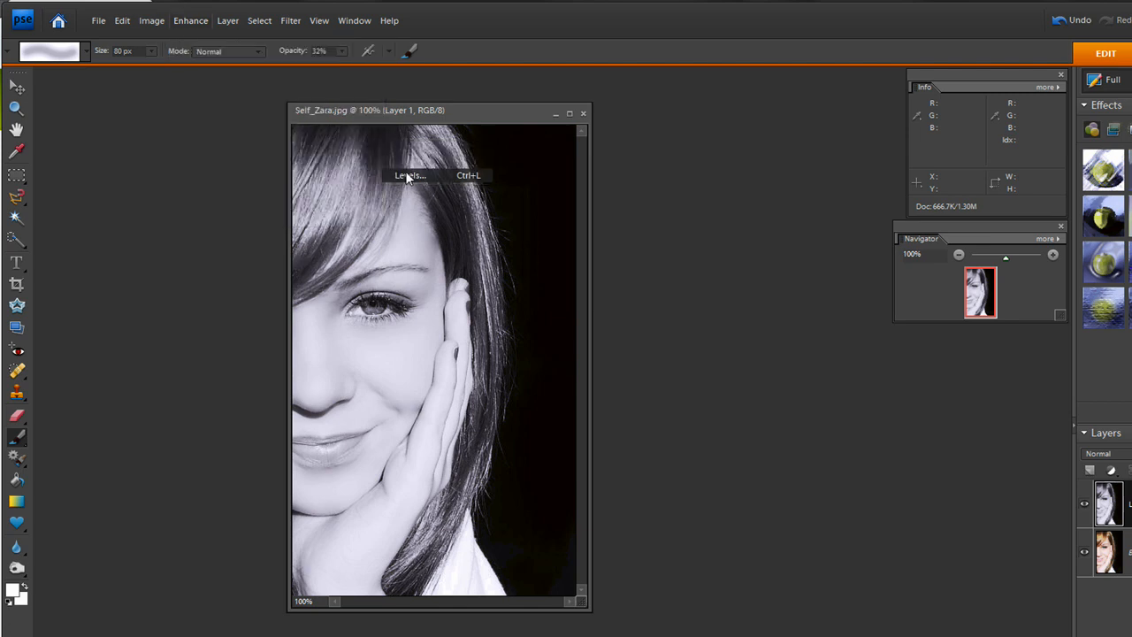
pyautogui.click(411, 175)
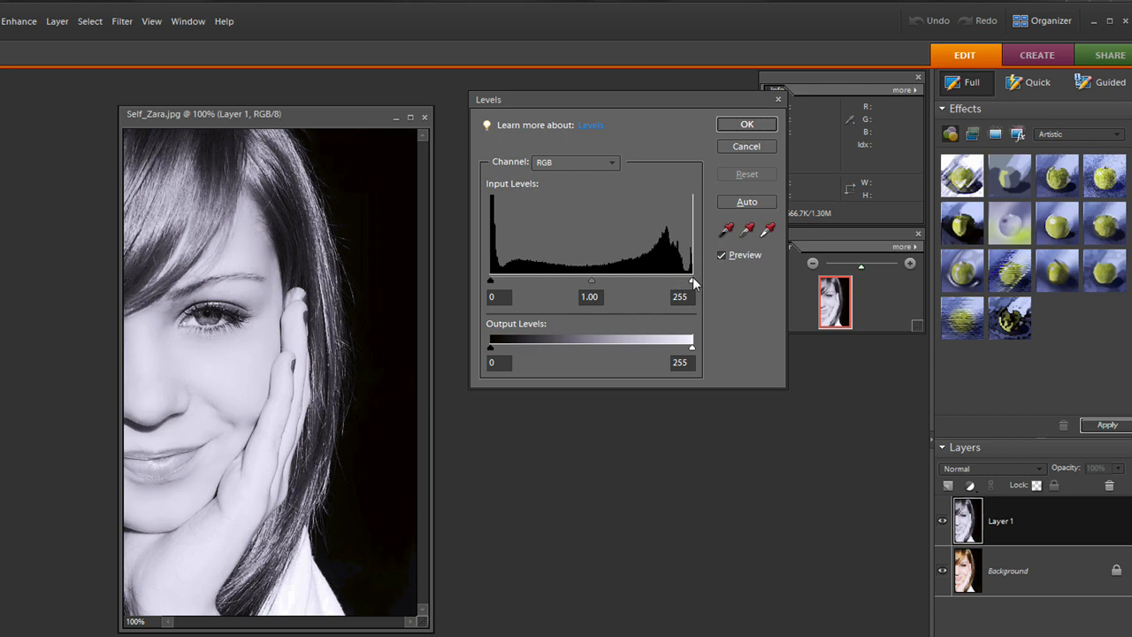
pyautogui.moveTo(498, 292)
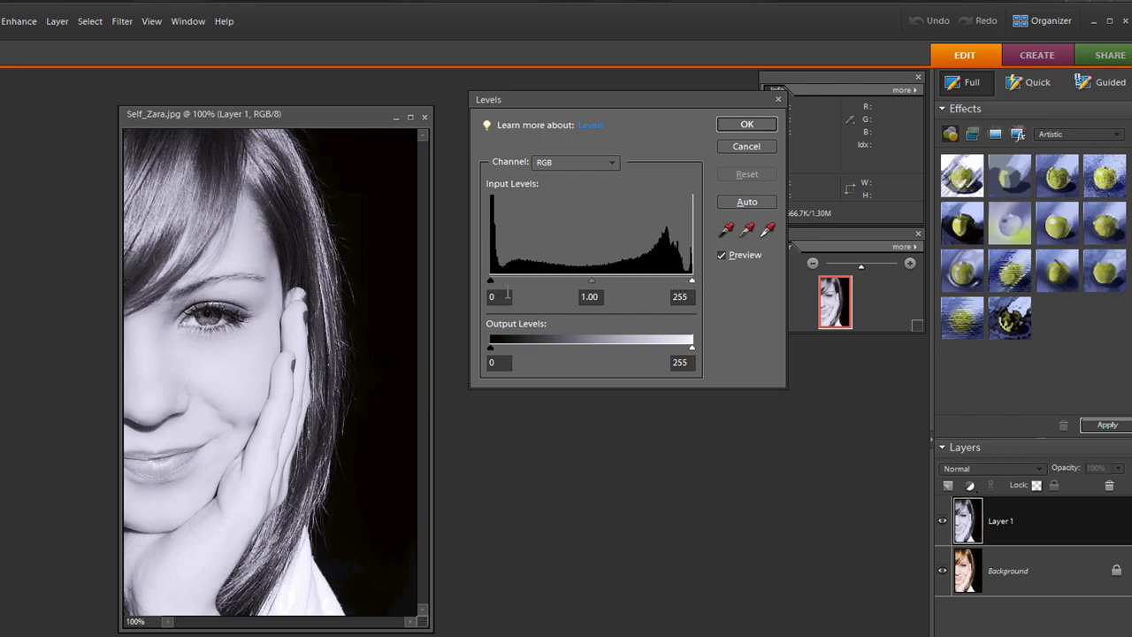
pyautogui.moveTo(490, 280); pyautogui.dragTo(502, 280)
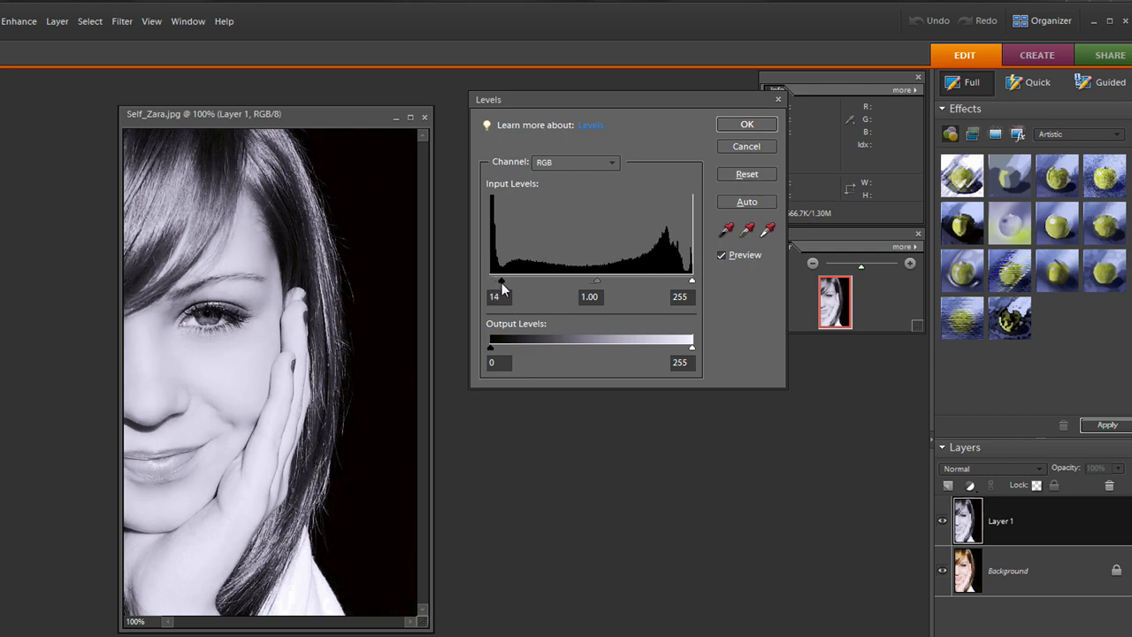
pyautogui.moveTo(502, 280); pyautogui.dragTo(513, 279)
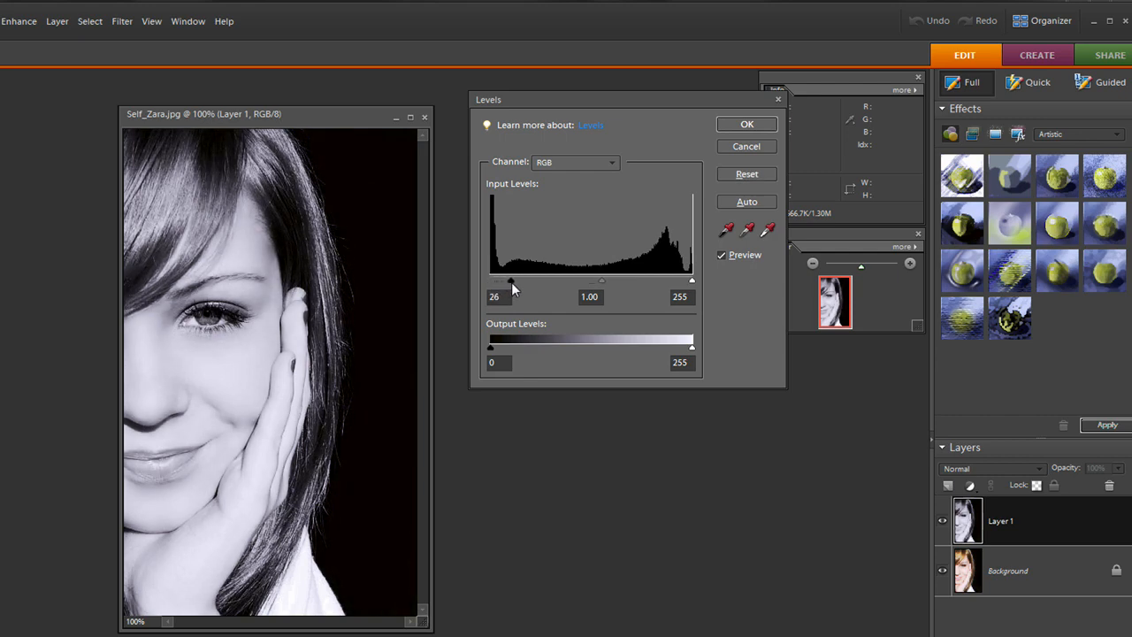
pyautogui.moveTo(511, 281); pyautogui.dragTo(516, 281)
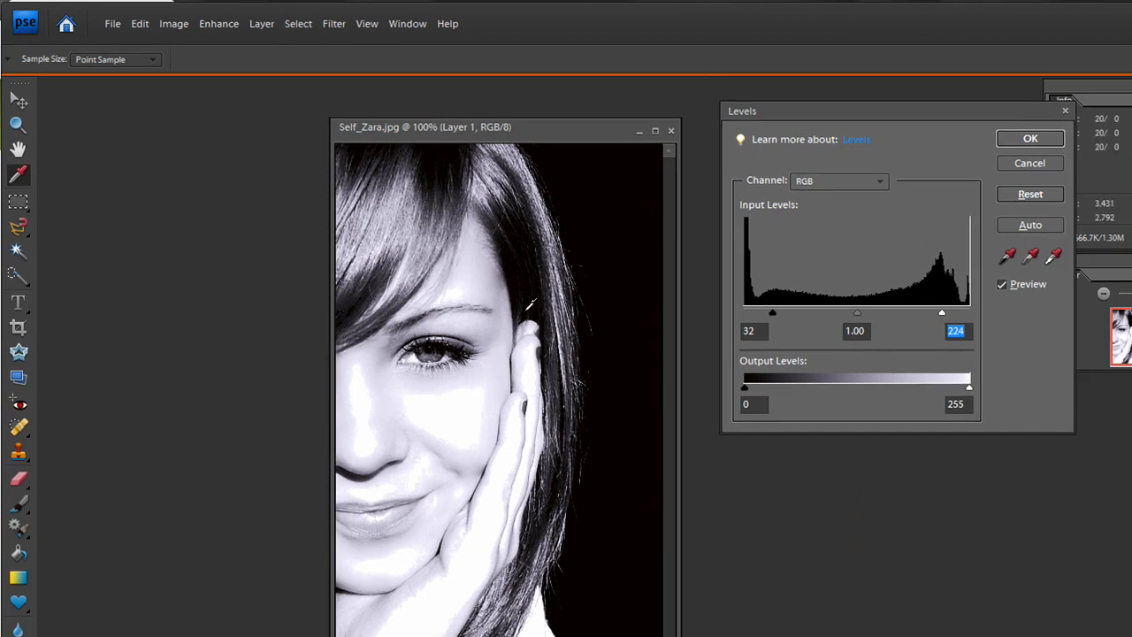
pyautogui.moveTo(527, 269)
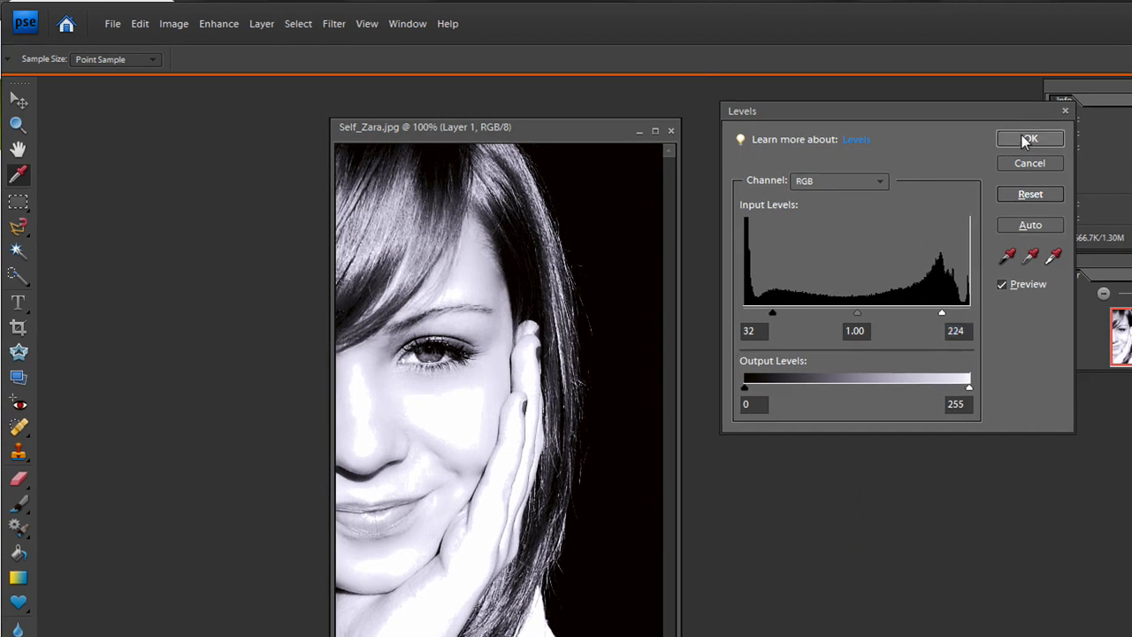
pyautogui.click(1030, 138)
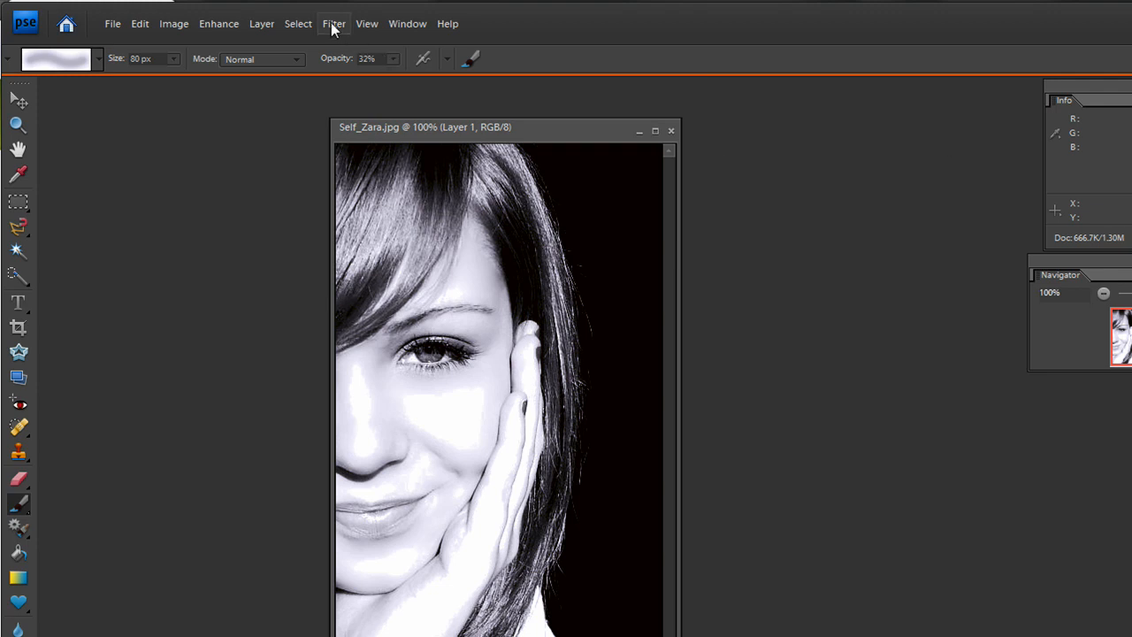
# Apply the Artistic > Colored Pencil filter to Layer 1
pyautogui.click(332, 23)
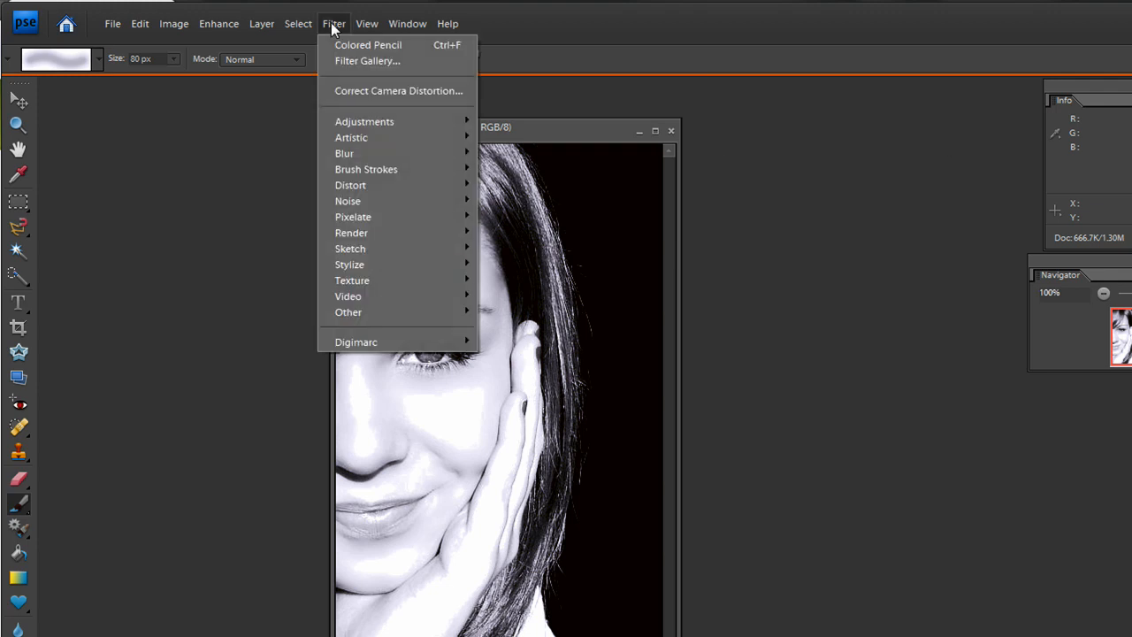
pyautogui.moveTo(365, 120)
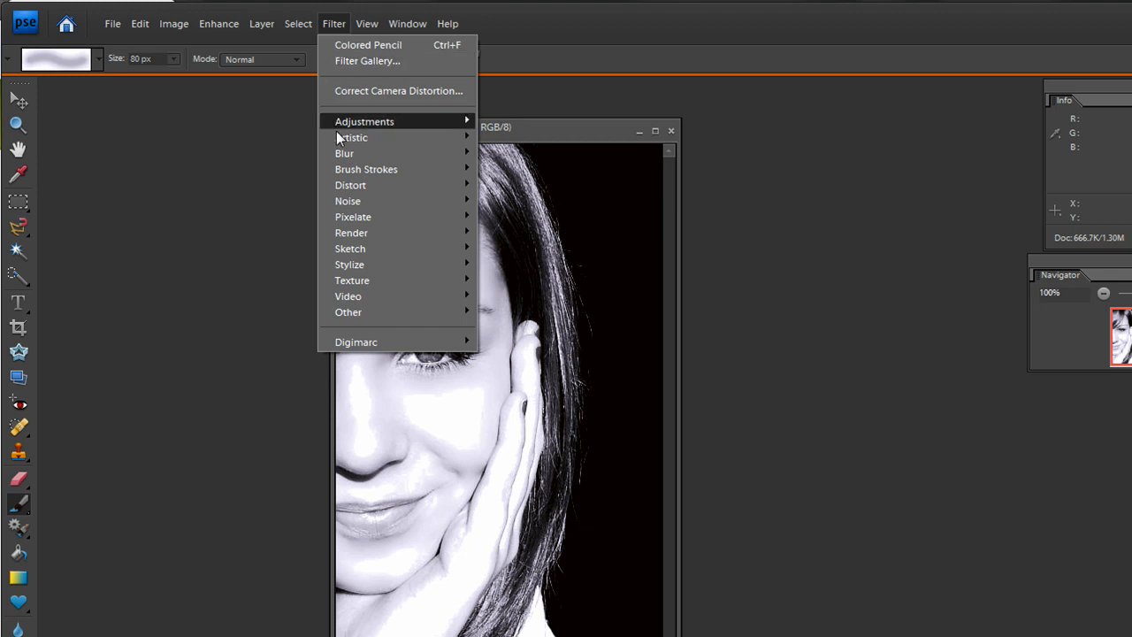
pyautogui.moveTo(350, 138)
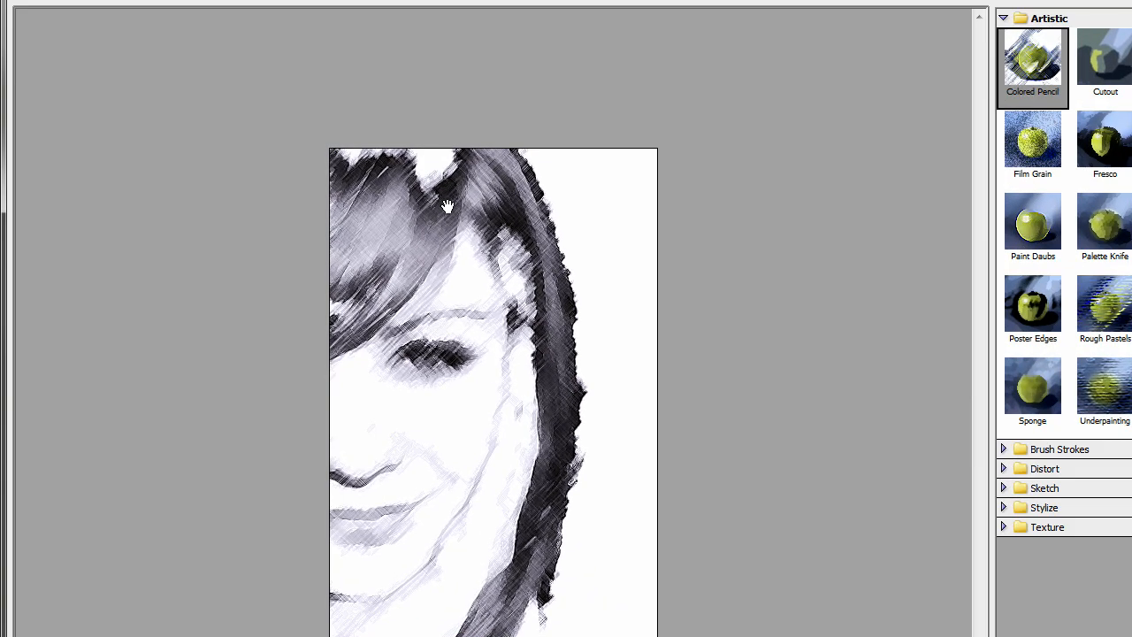
pyautogui.moveTo(551, 481)
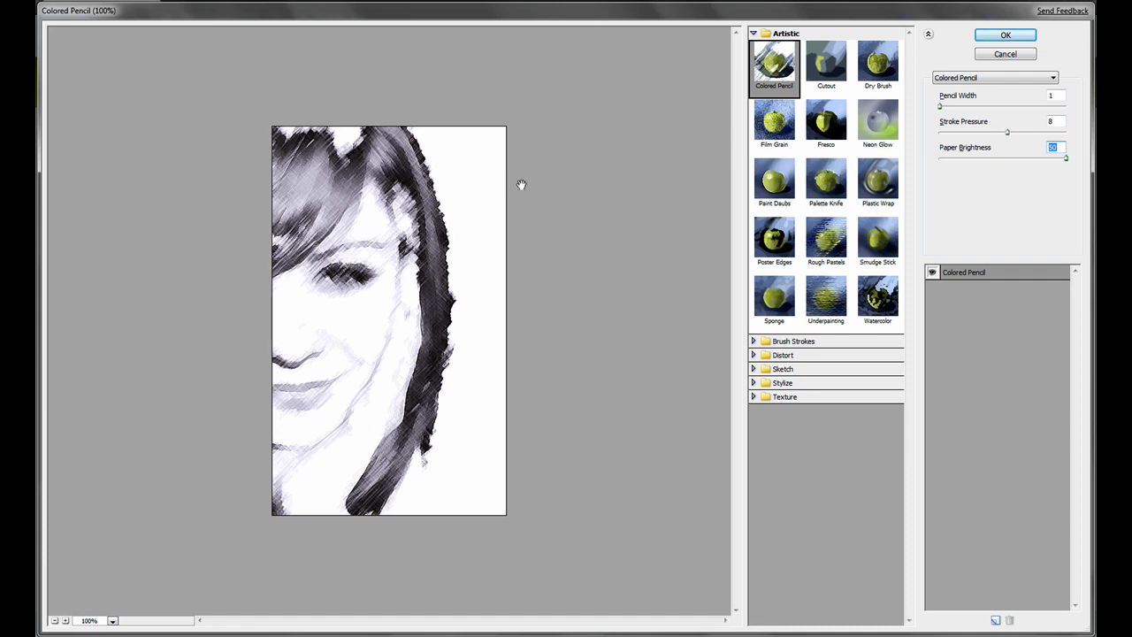
pyautogui.moveTo(433, 235)
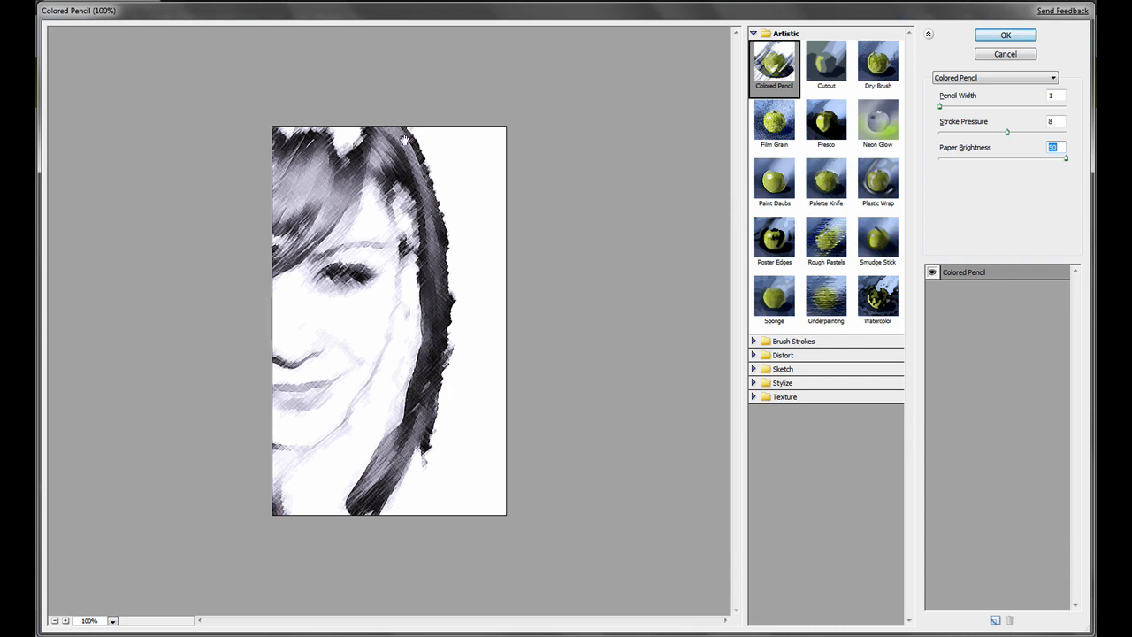
pyautogui.moveTo(937, 55)
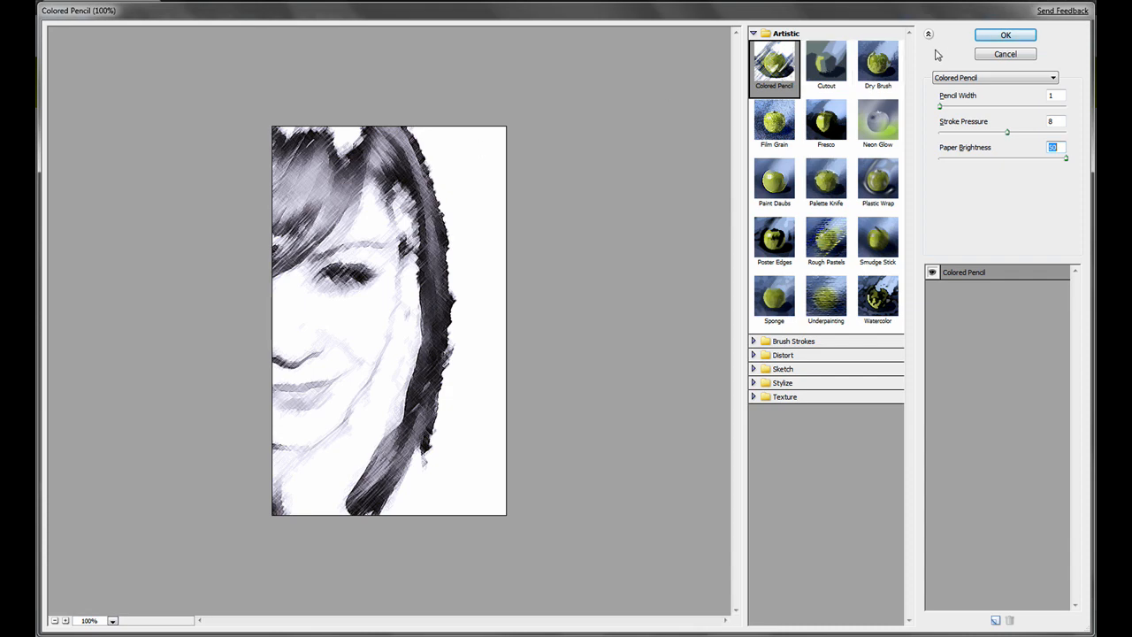
pyautogui.click(1005, 36)
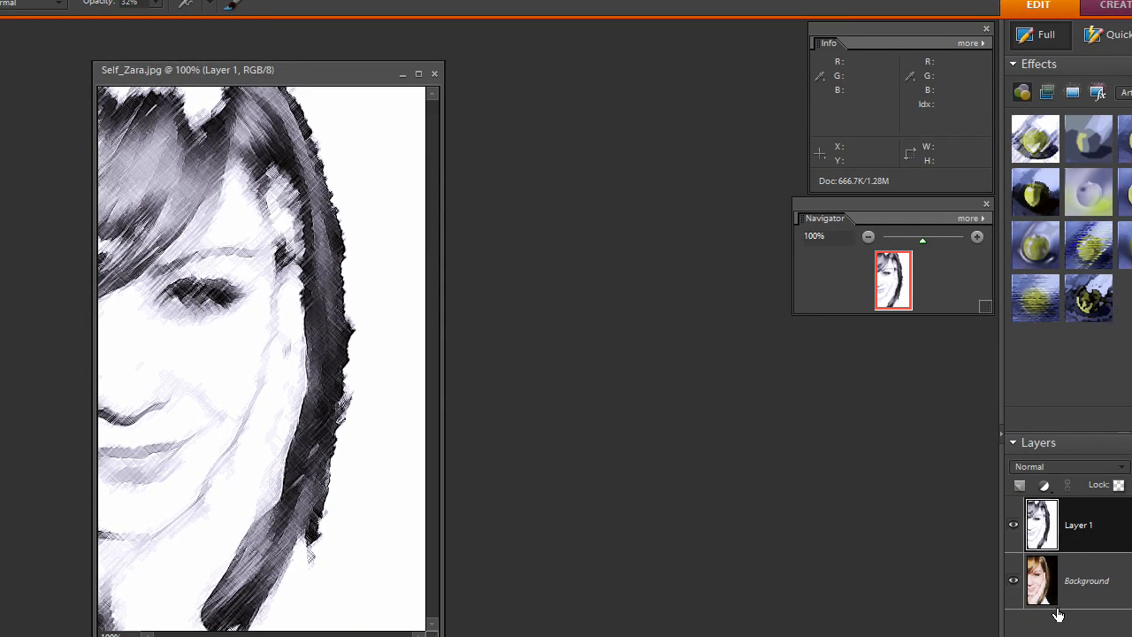
pyautogui.moveTo(1040, 580)
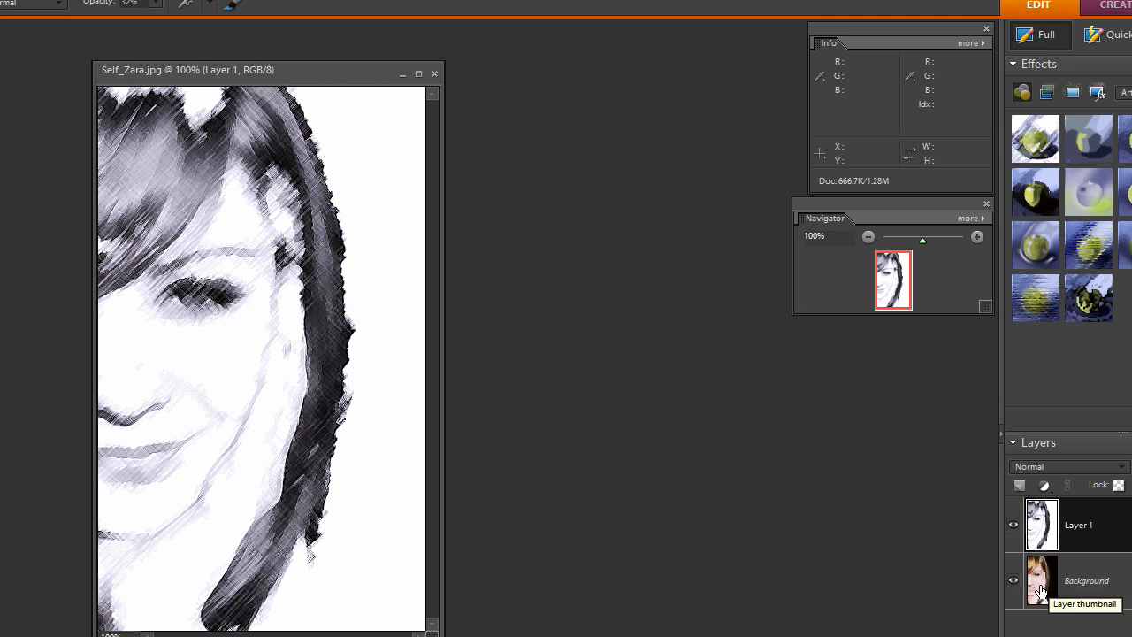
pyautogui.moveTo(1093, 527)
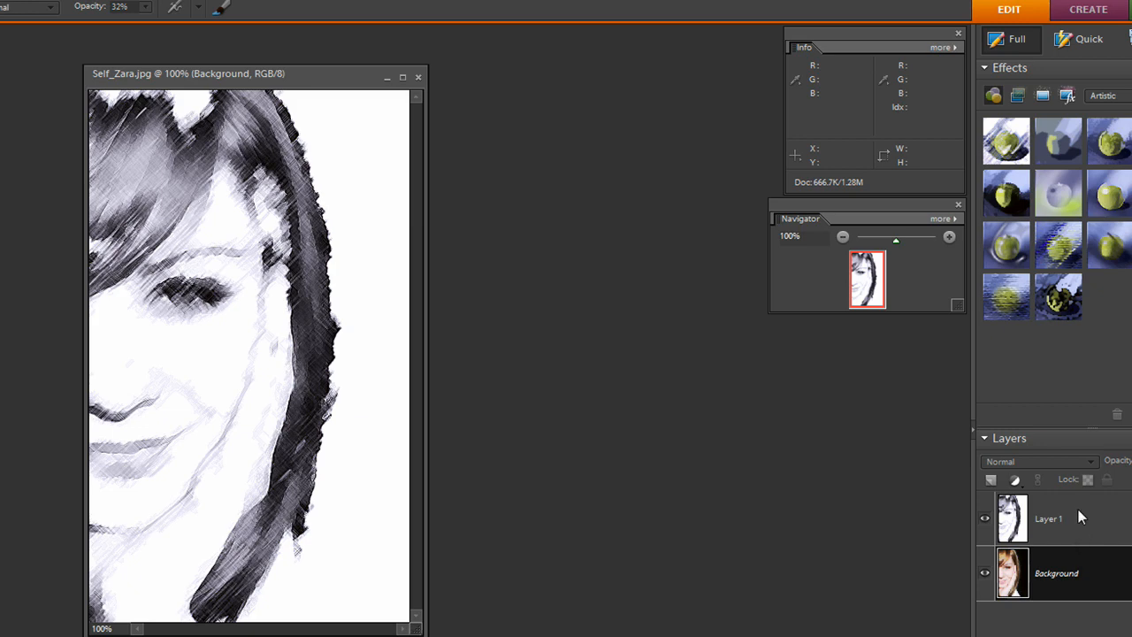
pyautogui.moveTo(1083, 538)
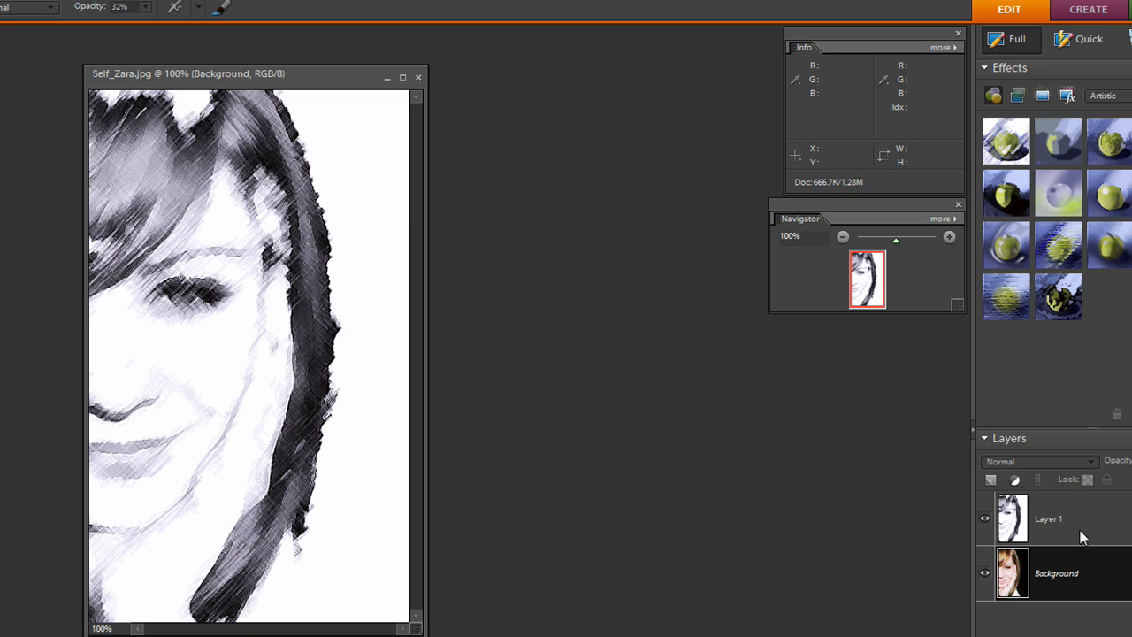
pyautogui.moveTo(1090, 523)
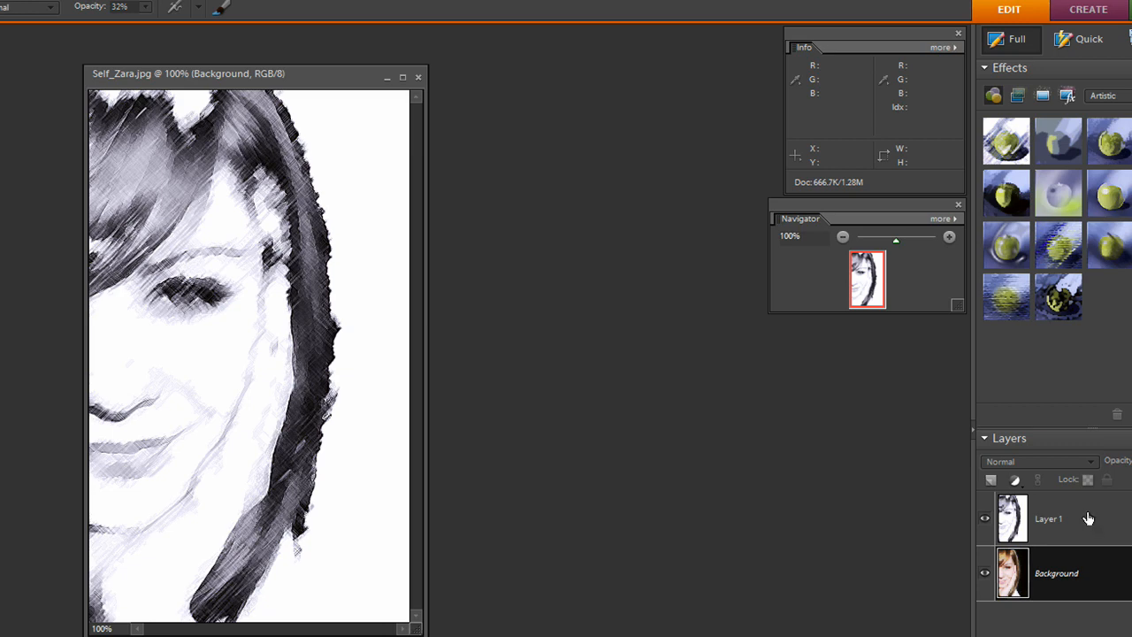
# Add a Levels adjustment layer with default settings above the Background
pyautogui.click(1015, 477)
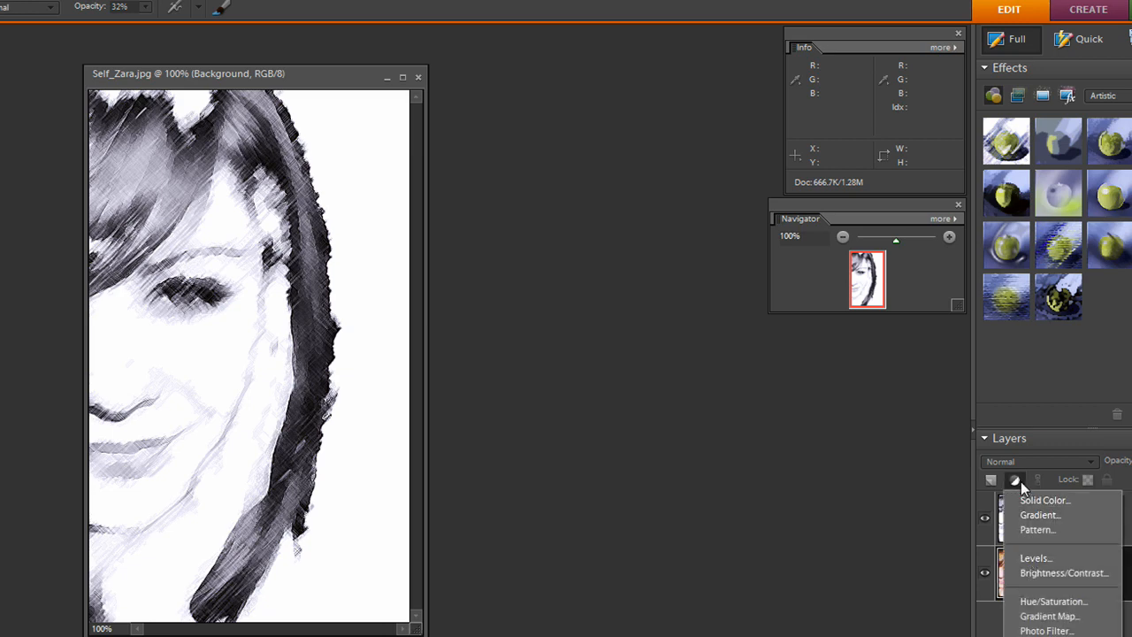
pyautogui.click(1034, 557)
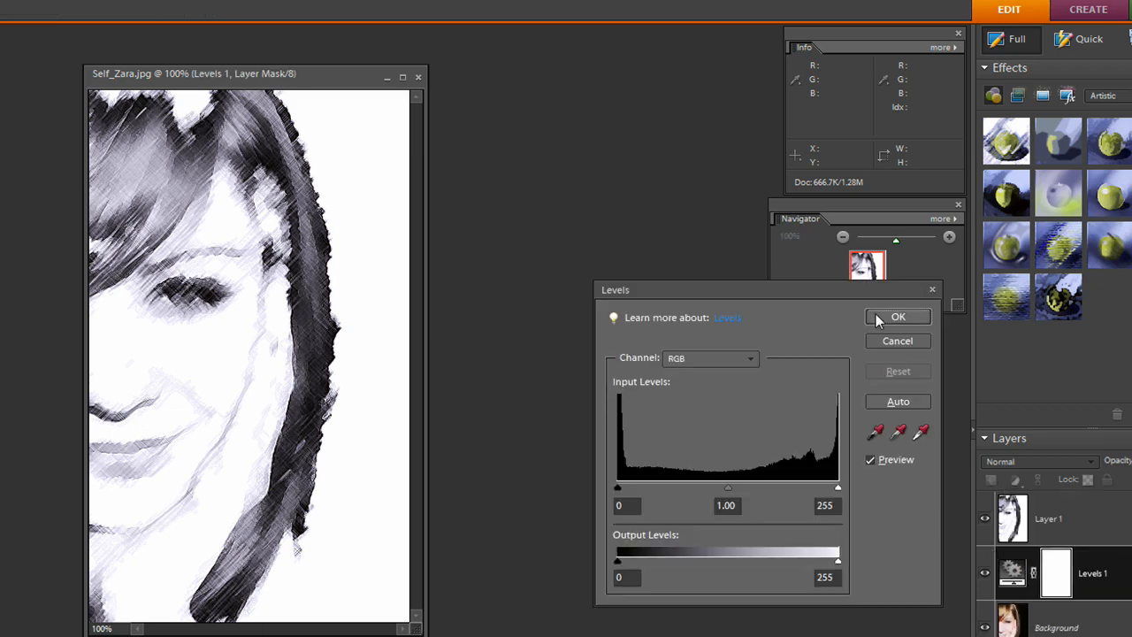
pyautogui.click(898, 317)
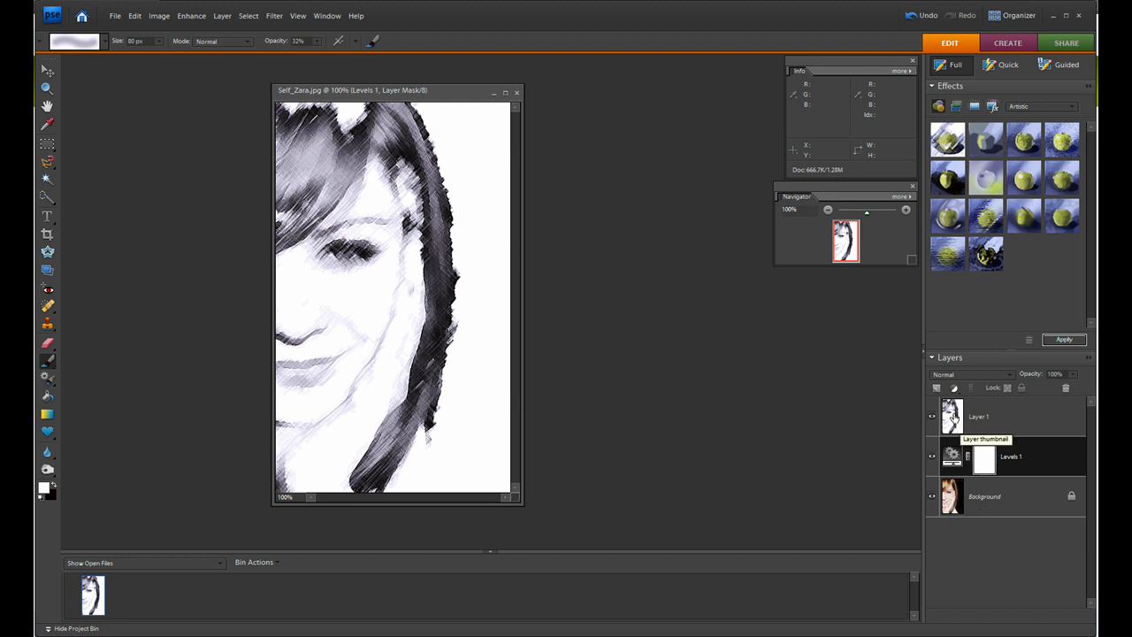
# Make the pencil-sketch Layer 1 the active layer again
pyautogui.click(952, 415)
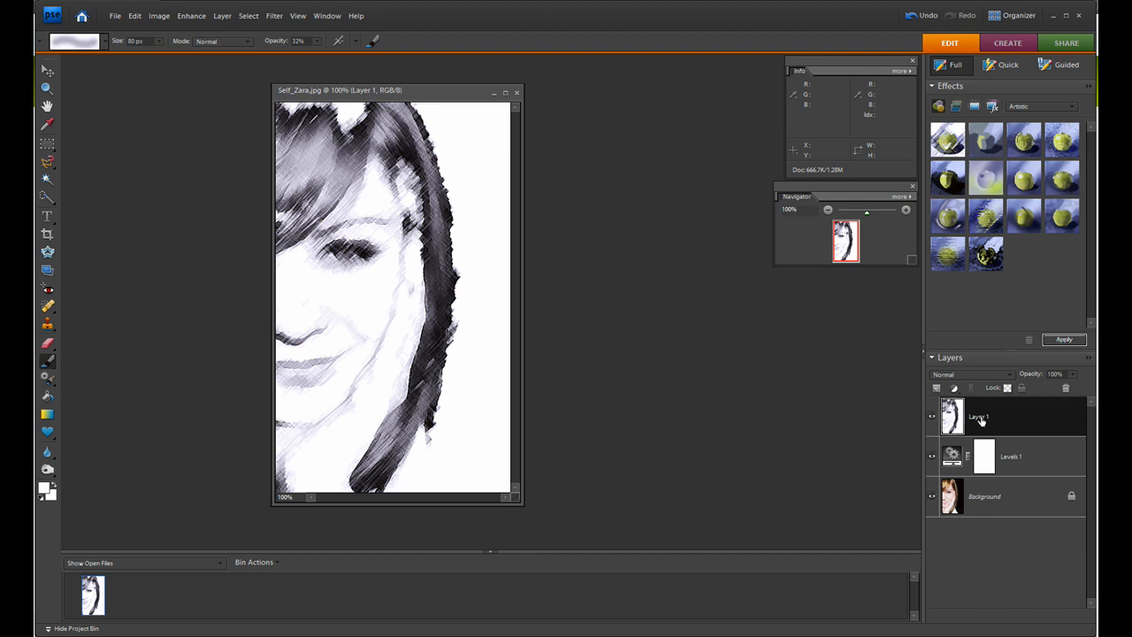
pyautogui.moveTo(980, 421)
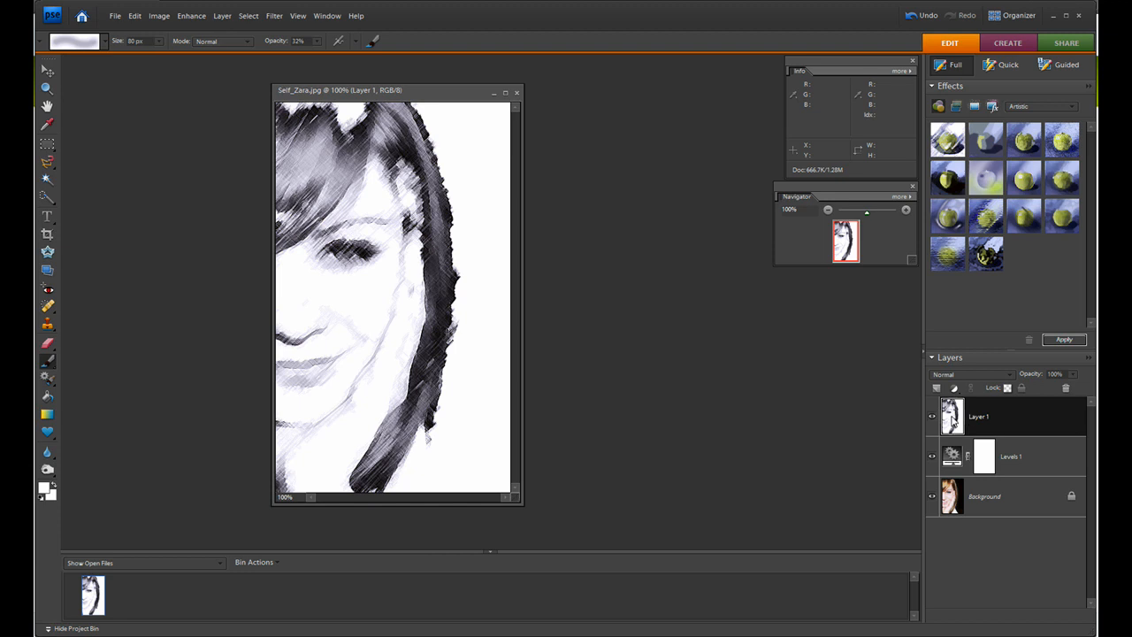
pyautogui.moveTo(952, 415)
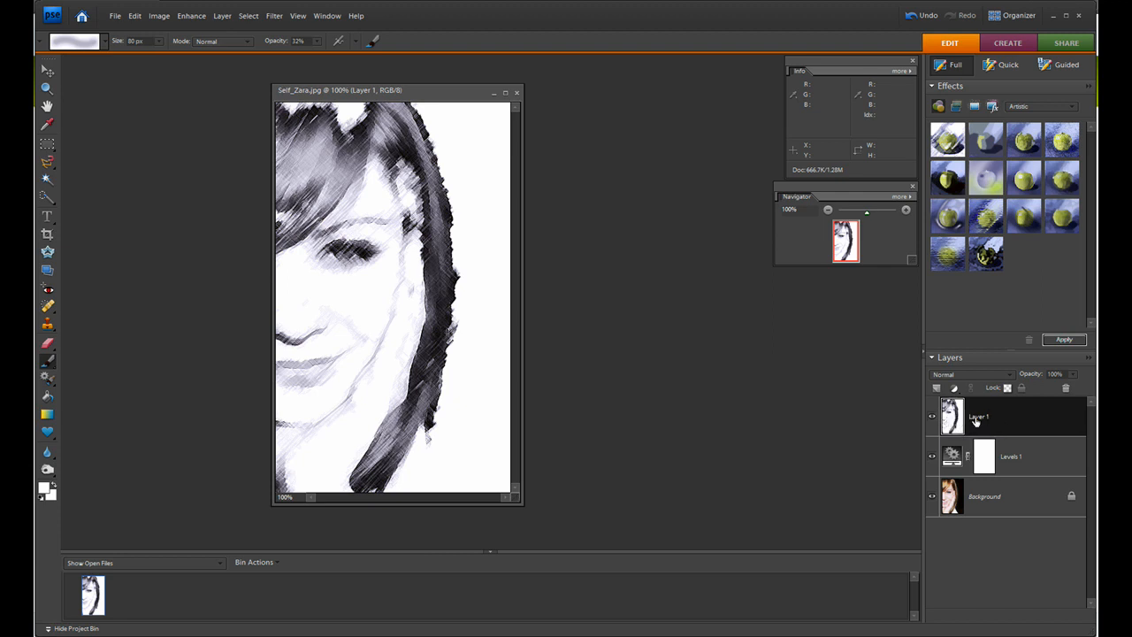
pyautogui.moveTo(969, 421)
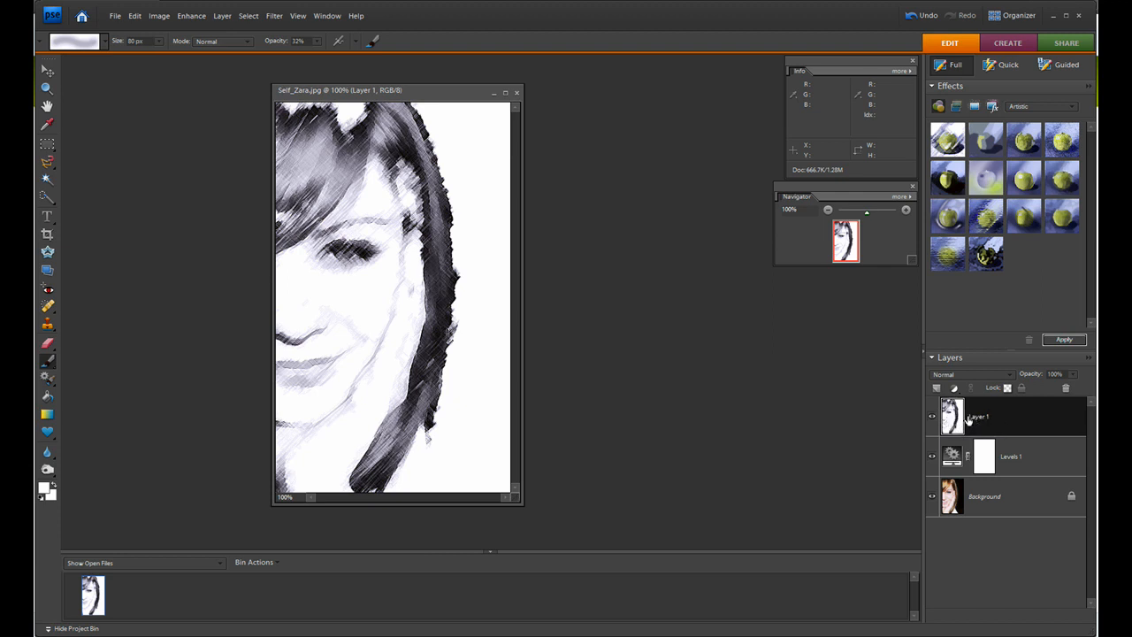
pyautogui.moveTo(953, 419)
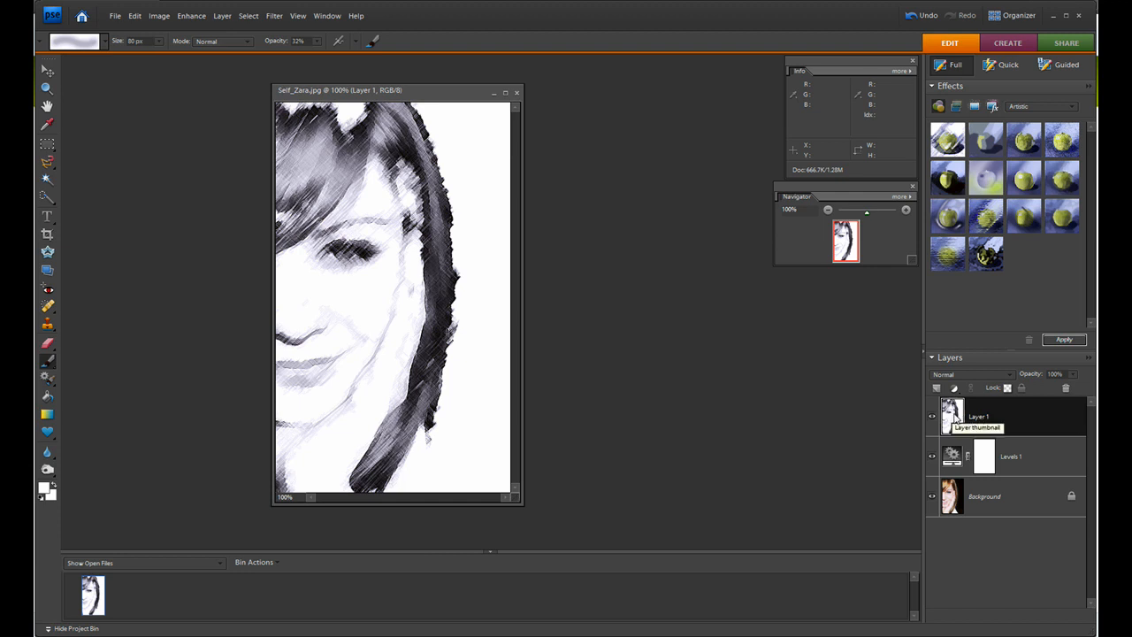
pyautogui.moveTo(997, 425)
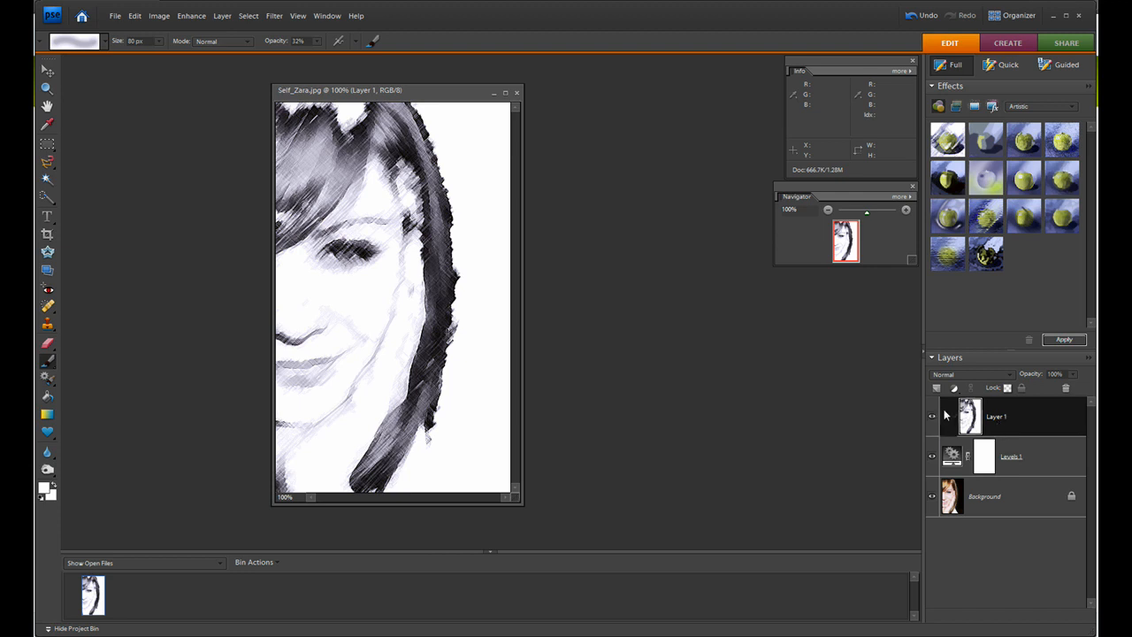
pyautogui.moveTo(984, 454)
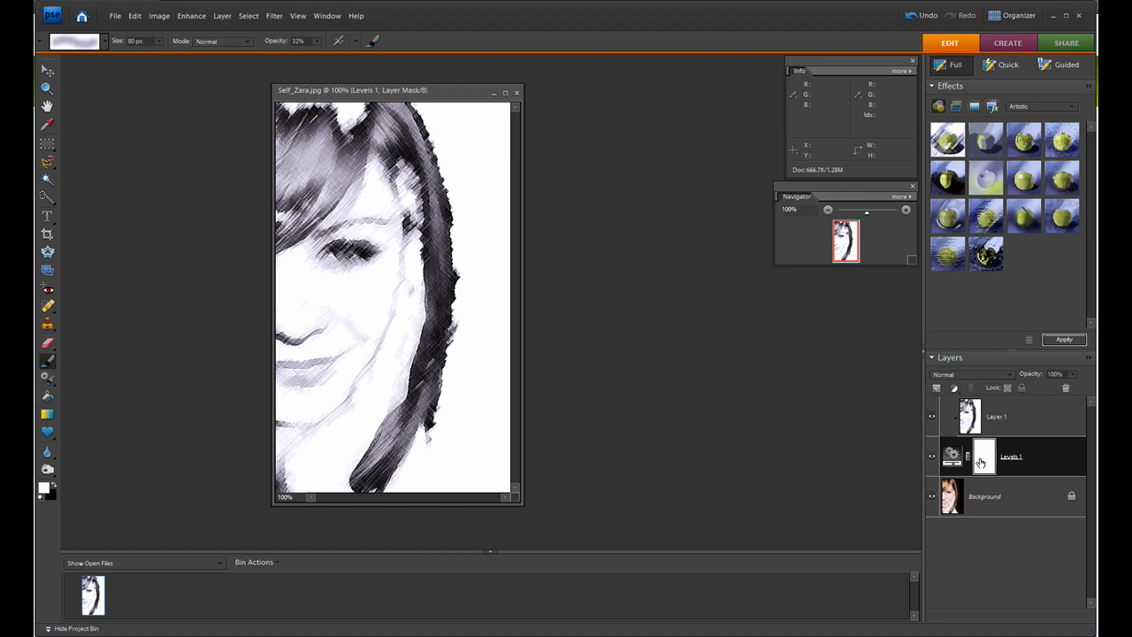
pyautogui.moveTo(984, 453)
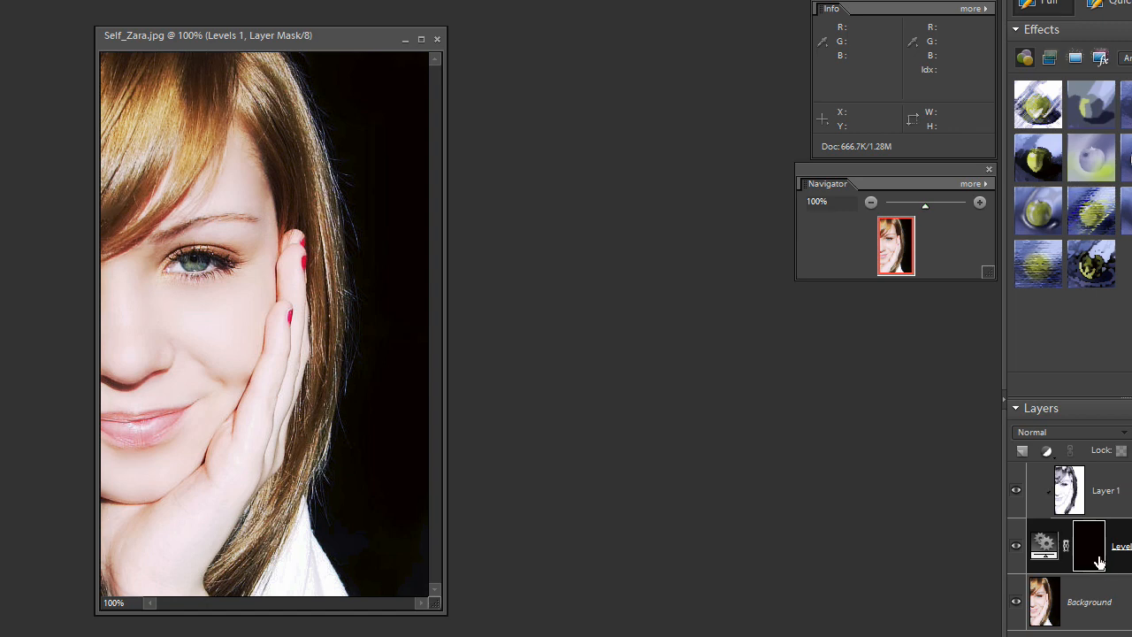
pyautogui.moveTo(1070, 489)
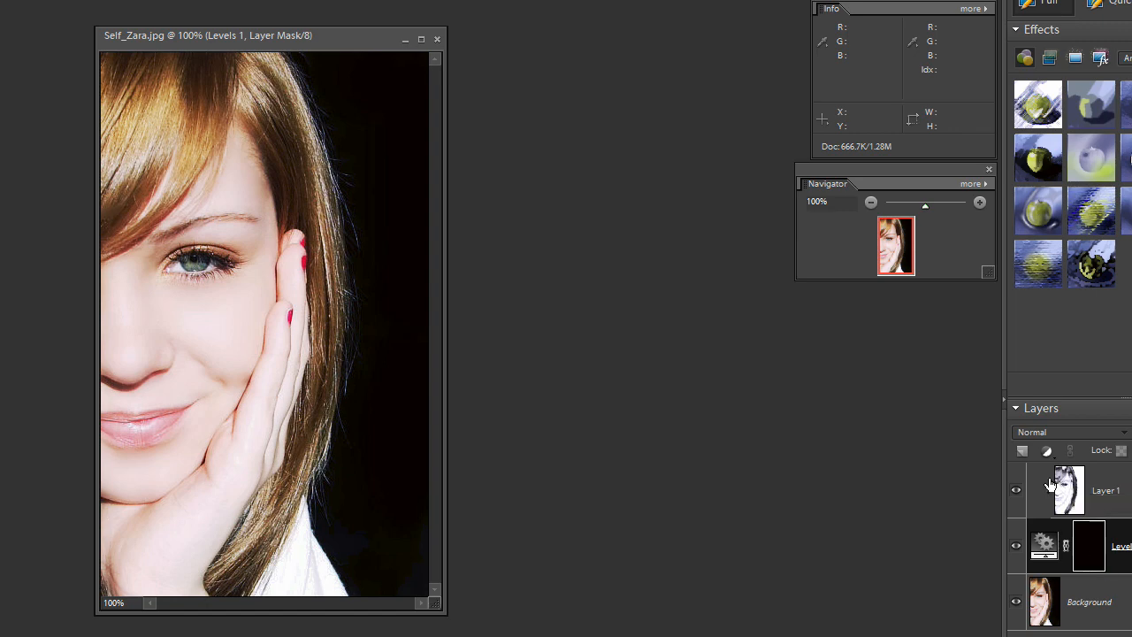
pyautogui.moveTo(693, 490)
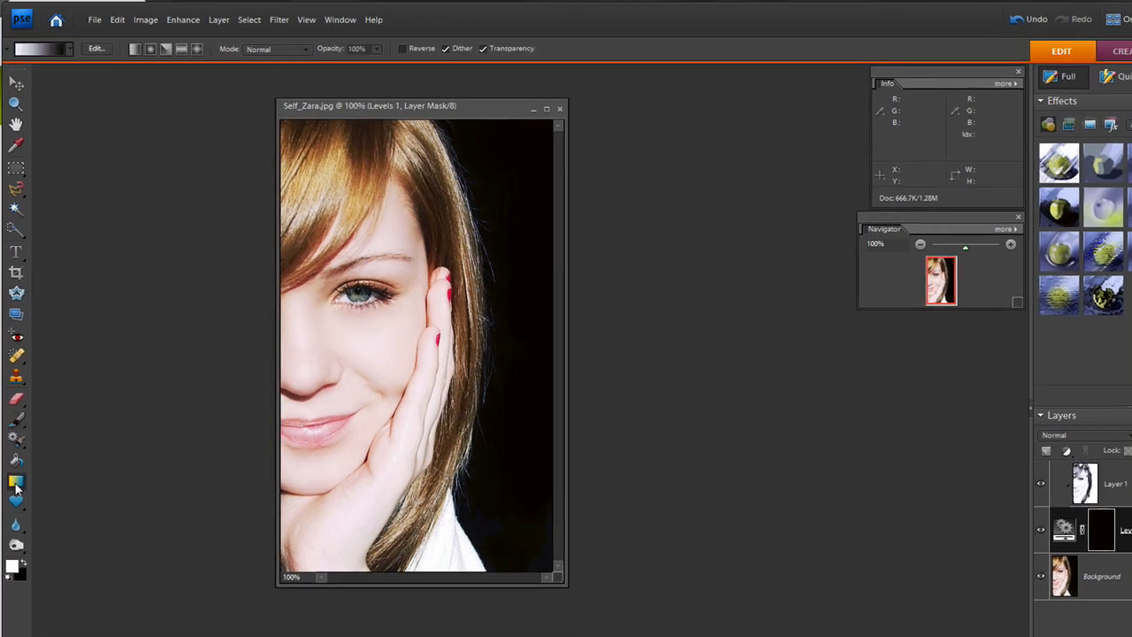
pyautogui.moveTo(44, 49)
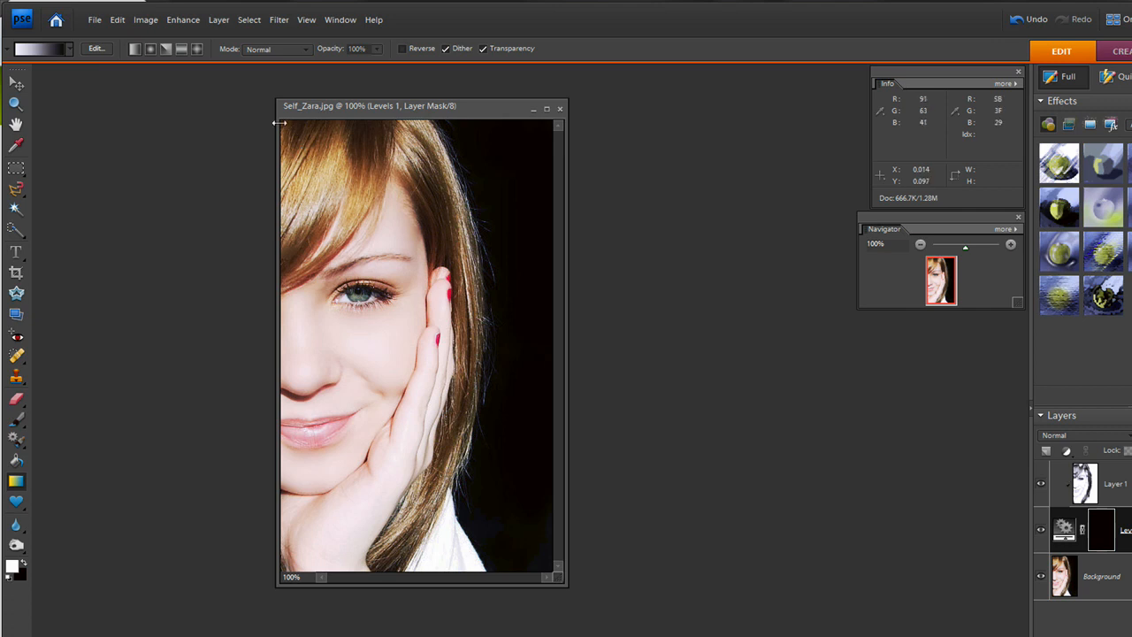
# Fill the mask with a gradient from the top left downward so the sketch fades into colour
pyautogui.moveTo(276, 122); pyautogui.dragTo(363, 231)
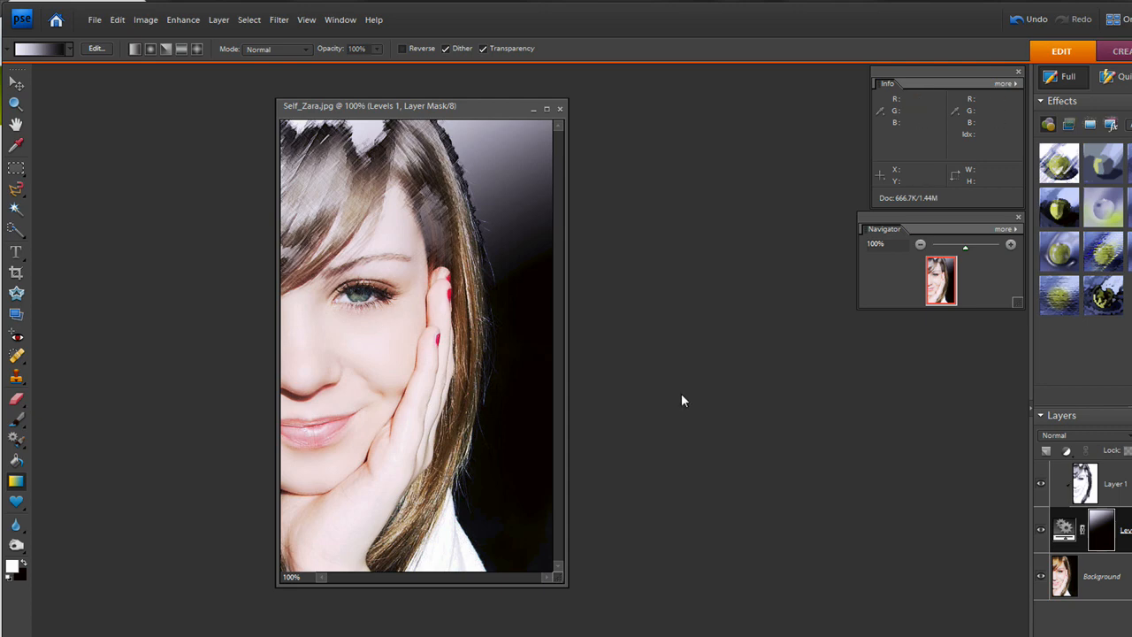
pyautogui.moveTo(1093, 520)
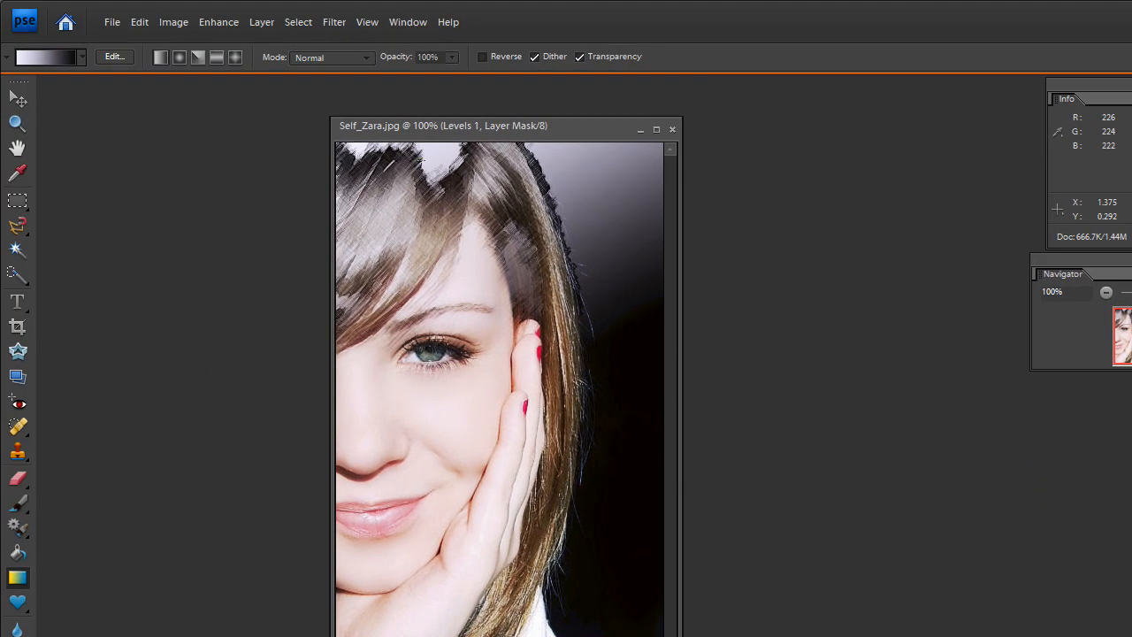
pyautogui.moveTo(410, 205)
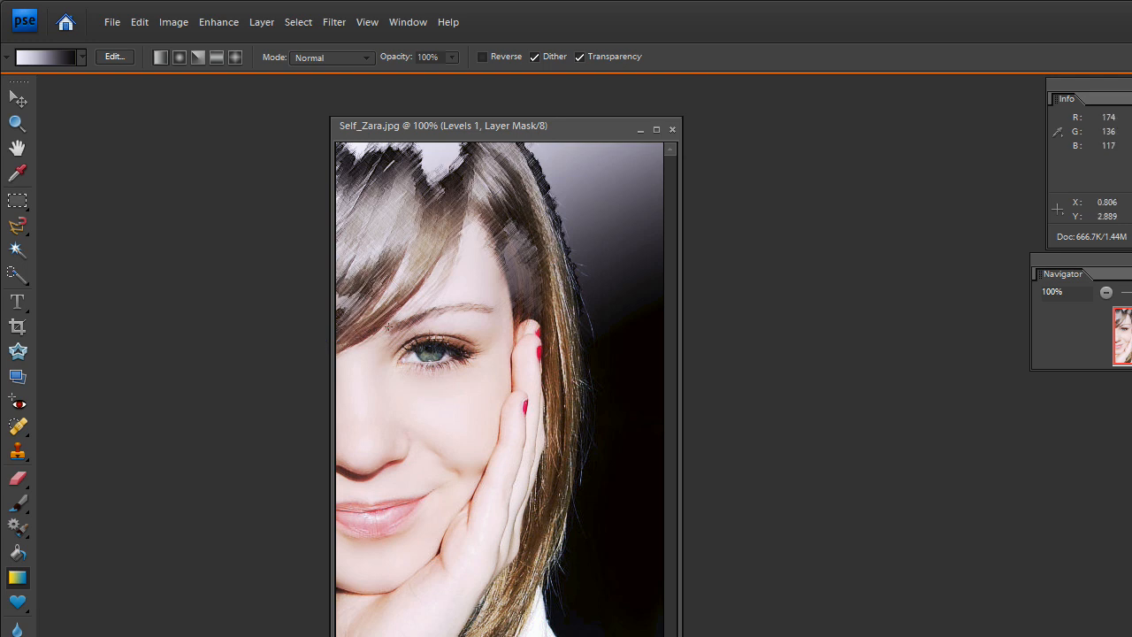
pyautogui.moveTo(441, 344)
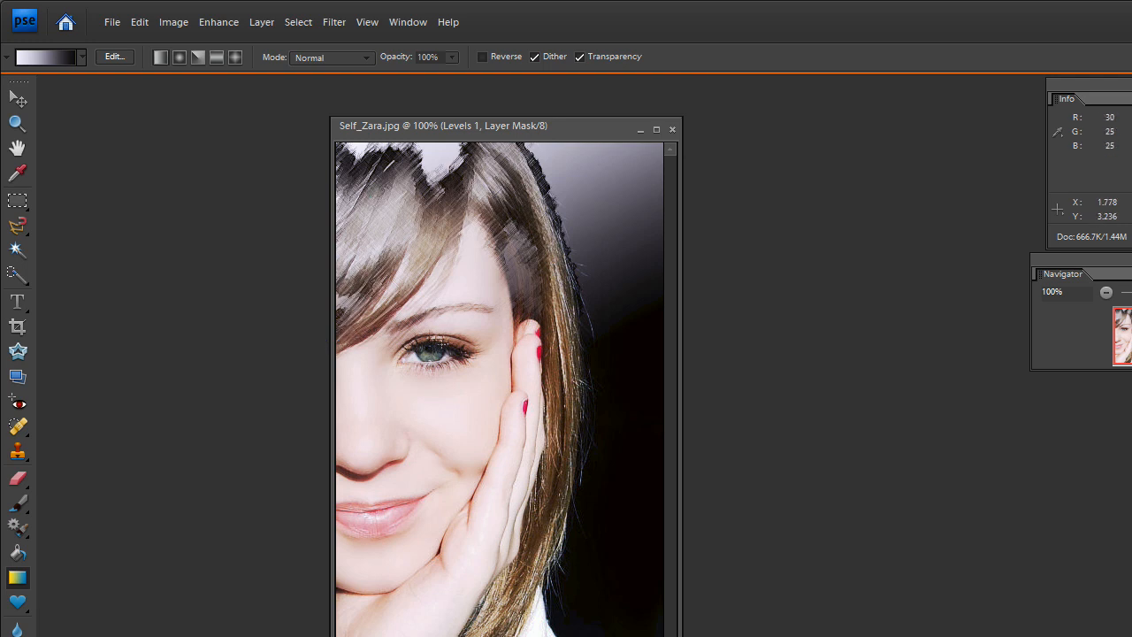
pyautogui.moveTo(503, 517)
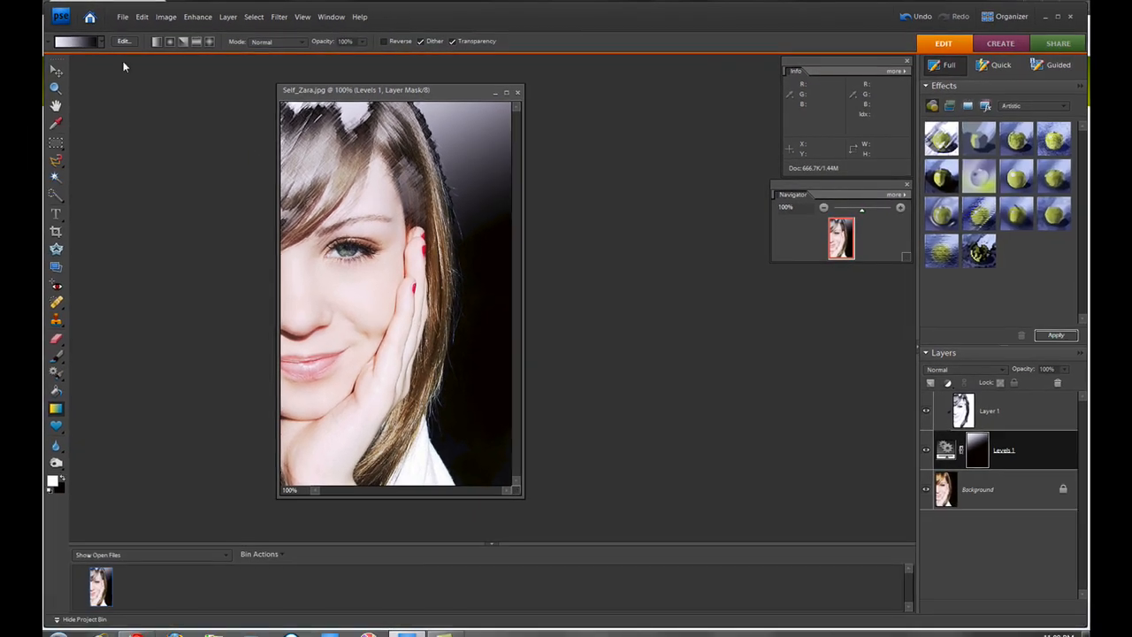
# Switch to the Brush tool for painting on the mask
pyautogui.click(142, 16)
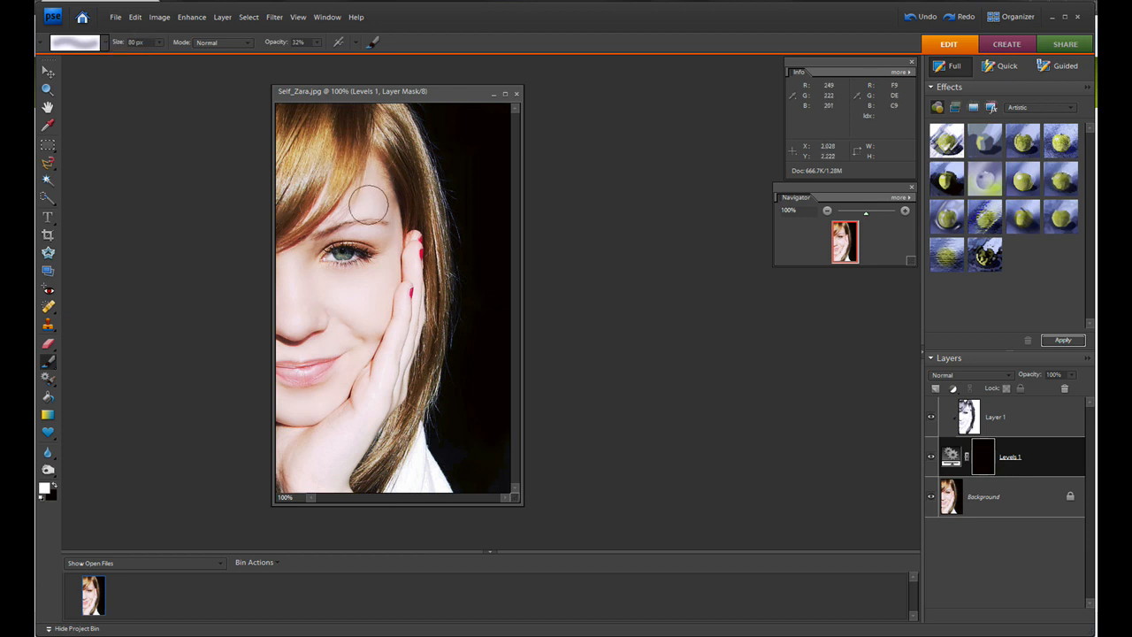
pyautogui.moveTo(370, 205)
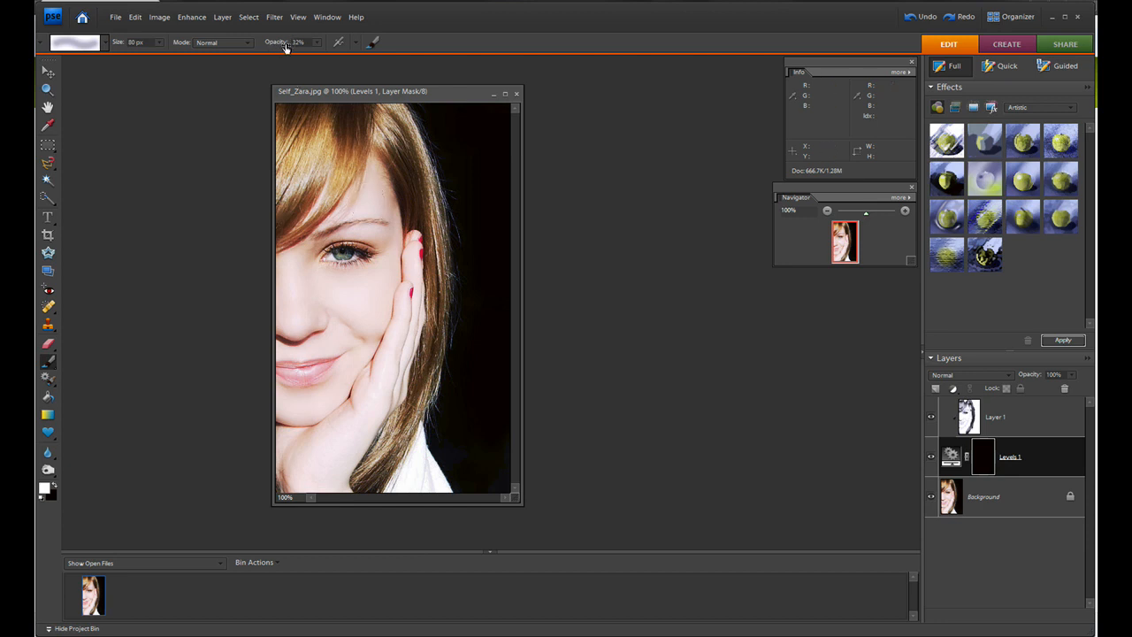
pyautogui.moveTo(345, 198)
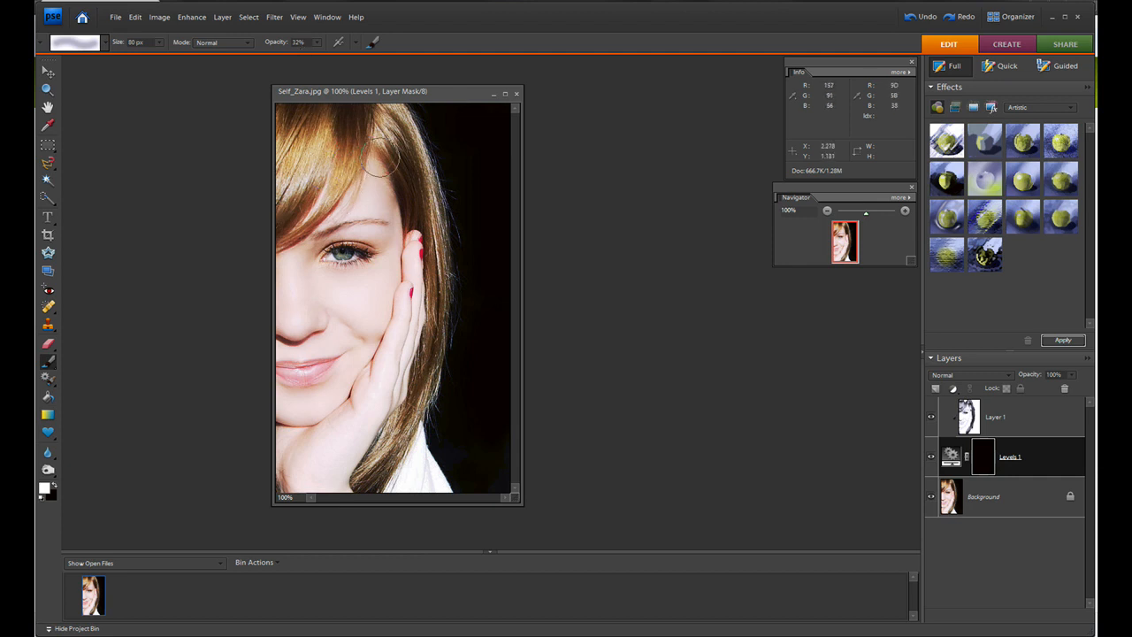
pyautogui.moveTo(363, 160)
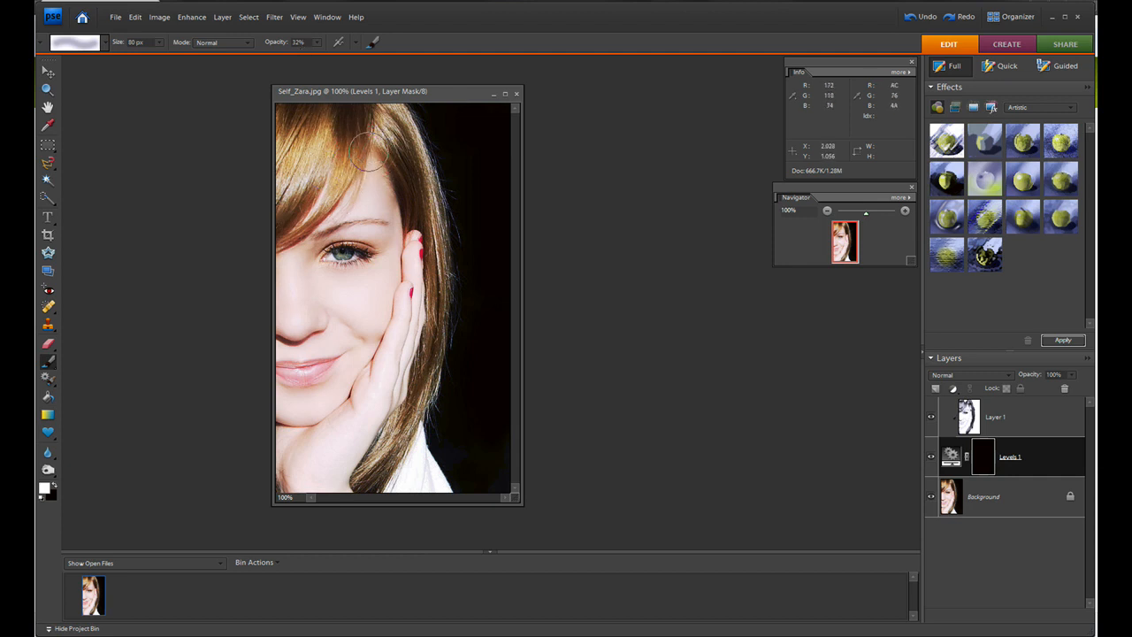
pyautogui.moveTo(48, 492)
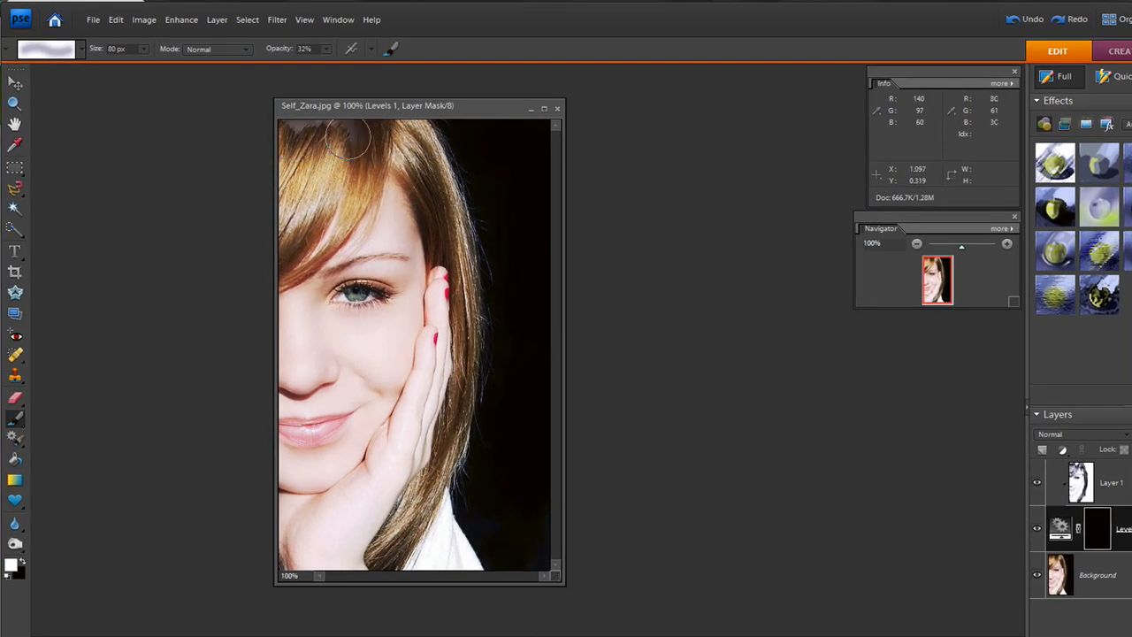
# Brush the mask over the left eye and top of the hair to reveal soft sketch strokes
pyautogui.moveTo(351, 138); pyautogui.dragTo(322, 168)
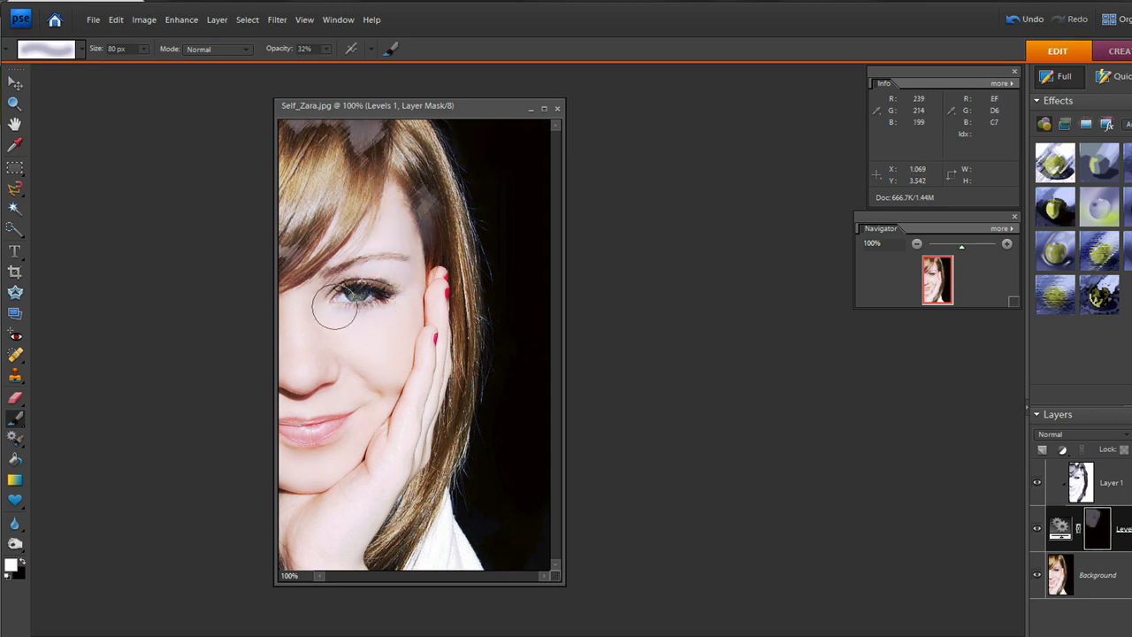
pyautogui.moveTo(336, 305); pyautogui.dragTo(297, 327)
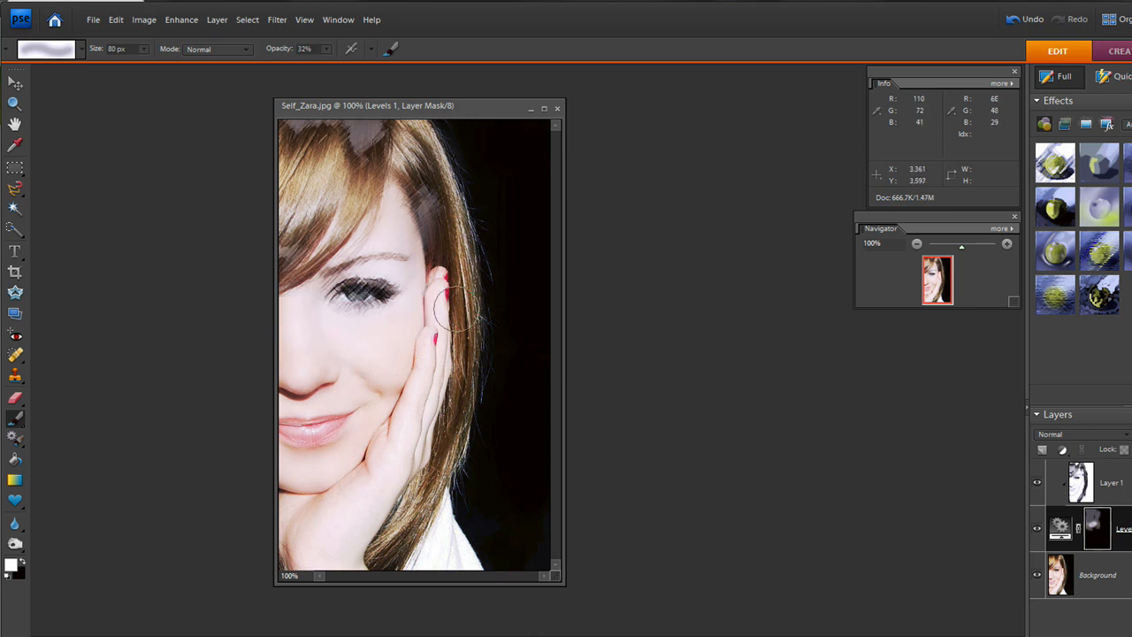
pyautogui.moveTo(446, 310); pyautogui.dragTo(425, 168)
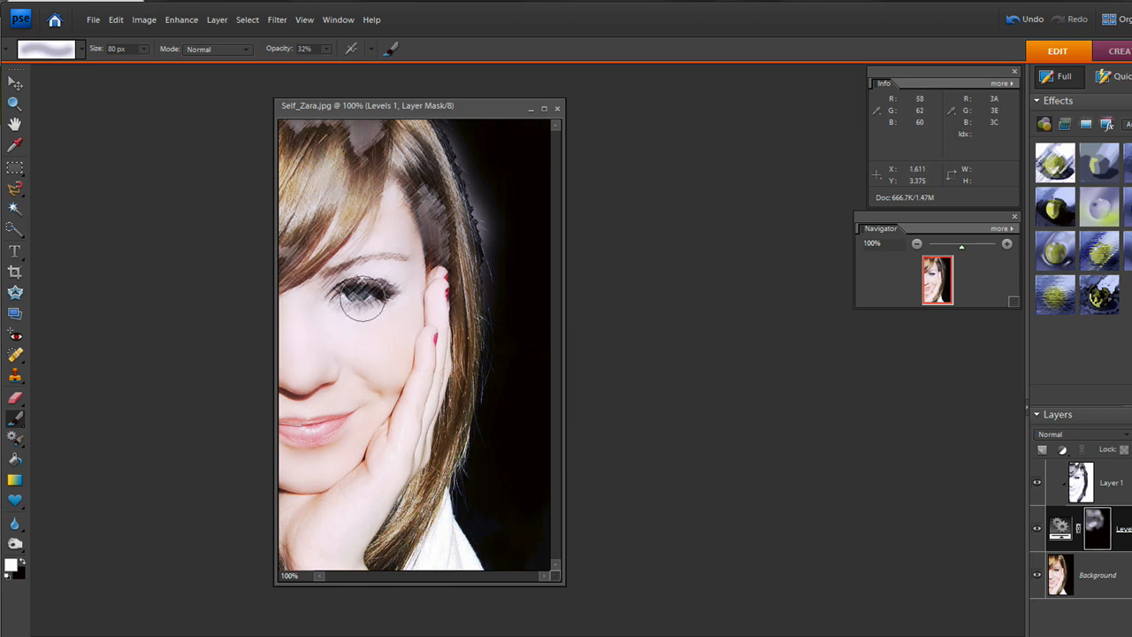
pyautogui.moveTo(363, 301); pyautogui.dragTo(428, 403)
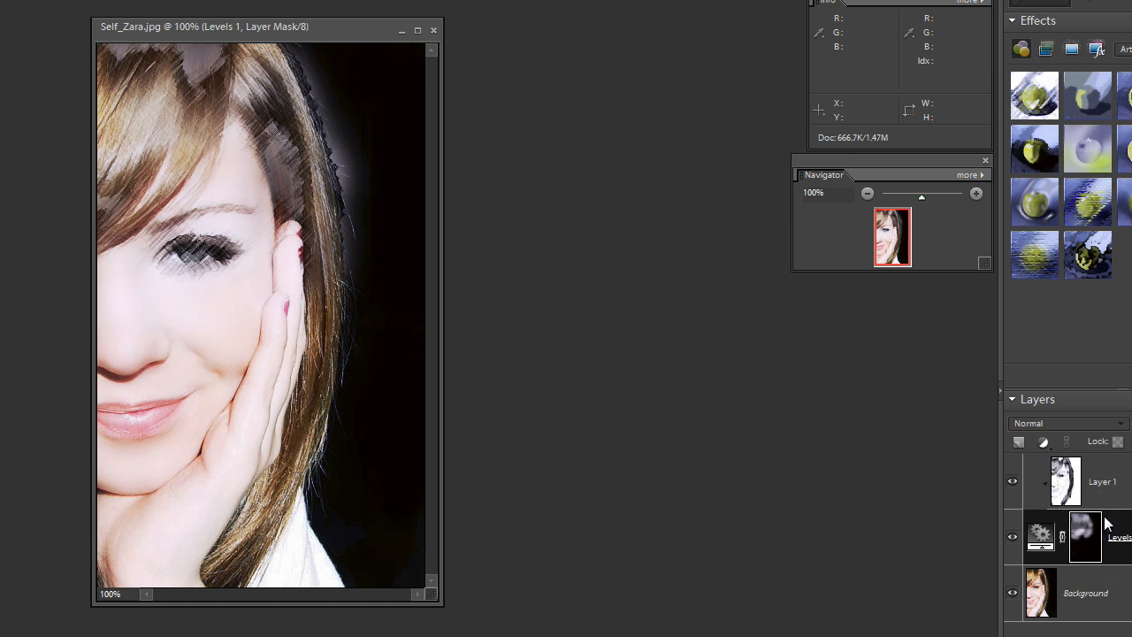
pyautogui.moveTo(1040, 608)
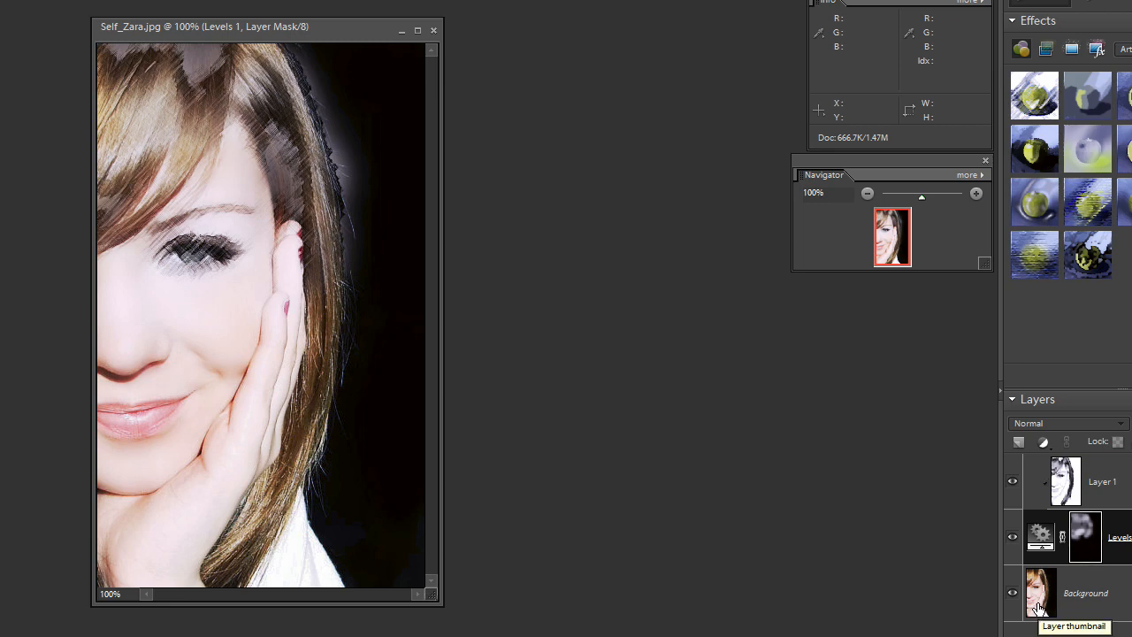
pyautogui.moveTo(1090, 552)
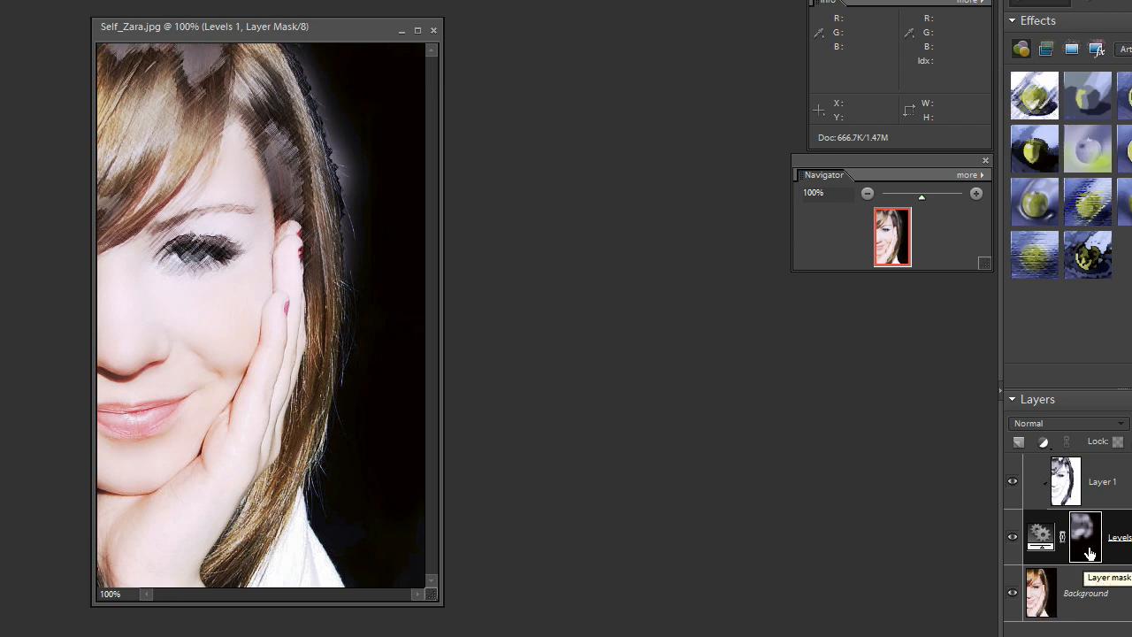